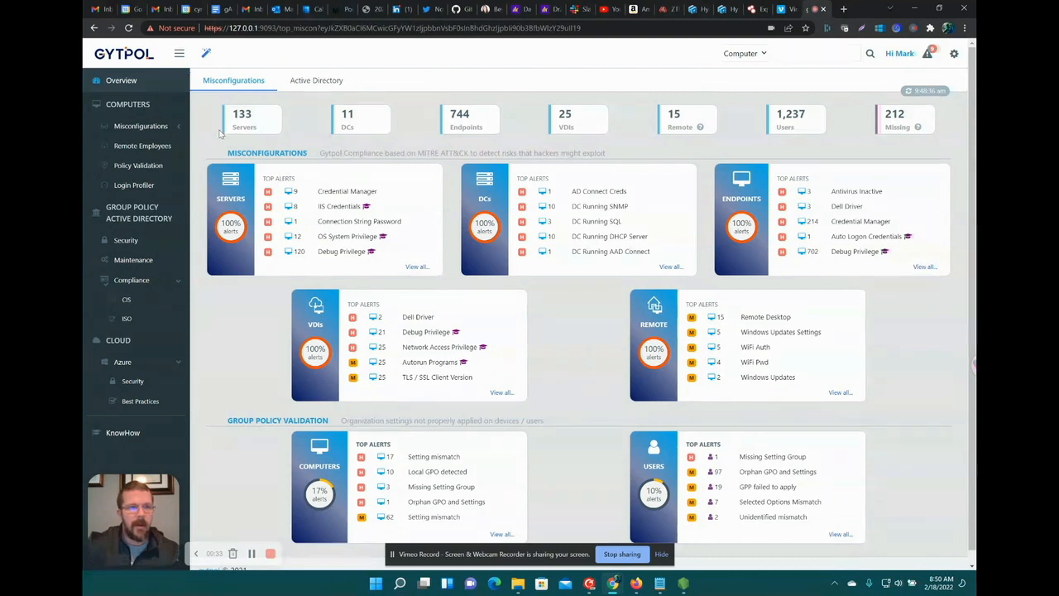
pyautogui.moveTo(503, 132)
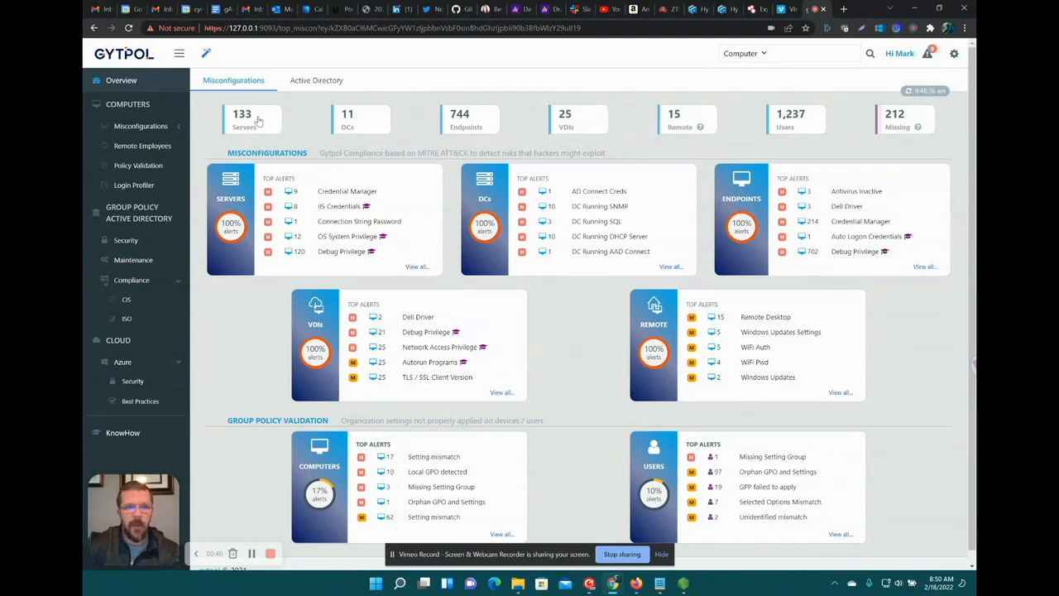
# - List the monitored servers, then show the servers' misconfigurations grouped by category
pyautogui.click(251, 119)
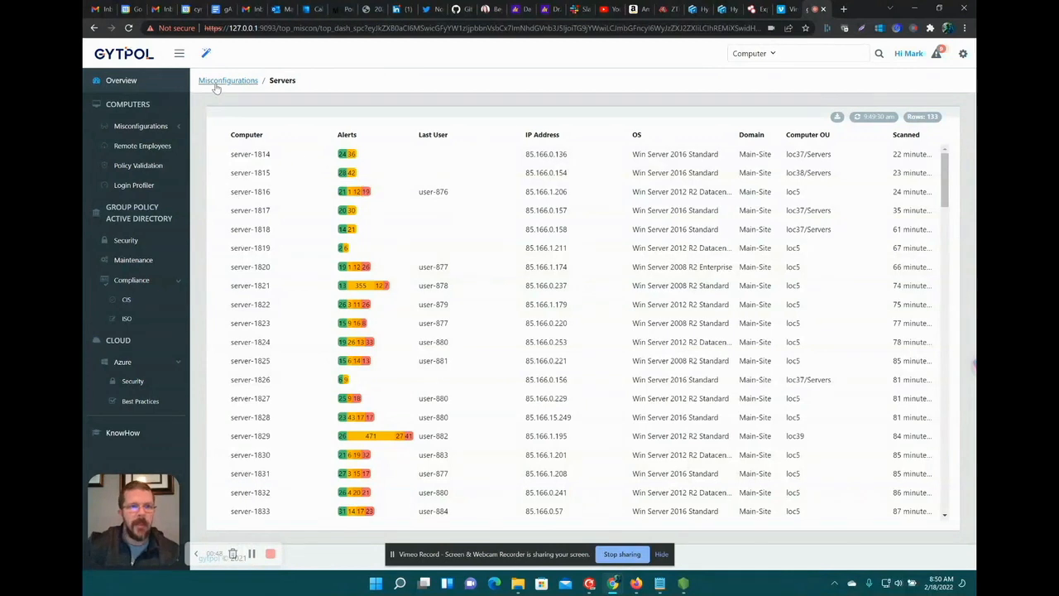
pyautogui.click(228, 79)
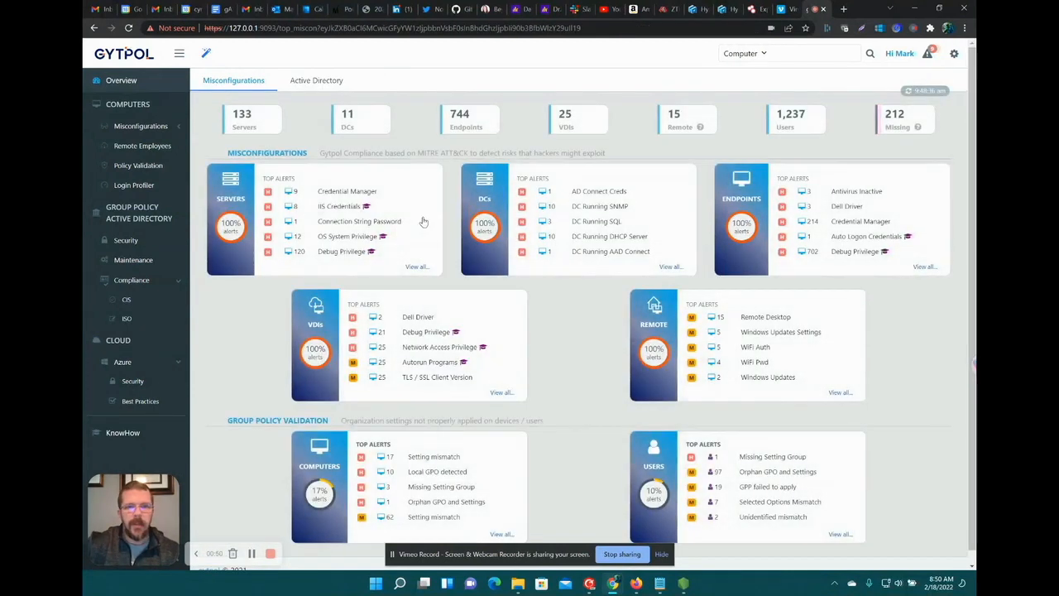
pyautogui.moveTo(405, 240)
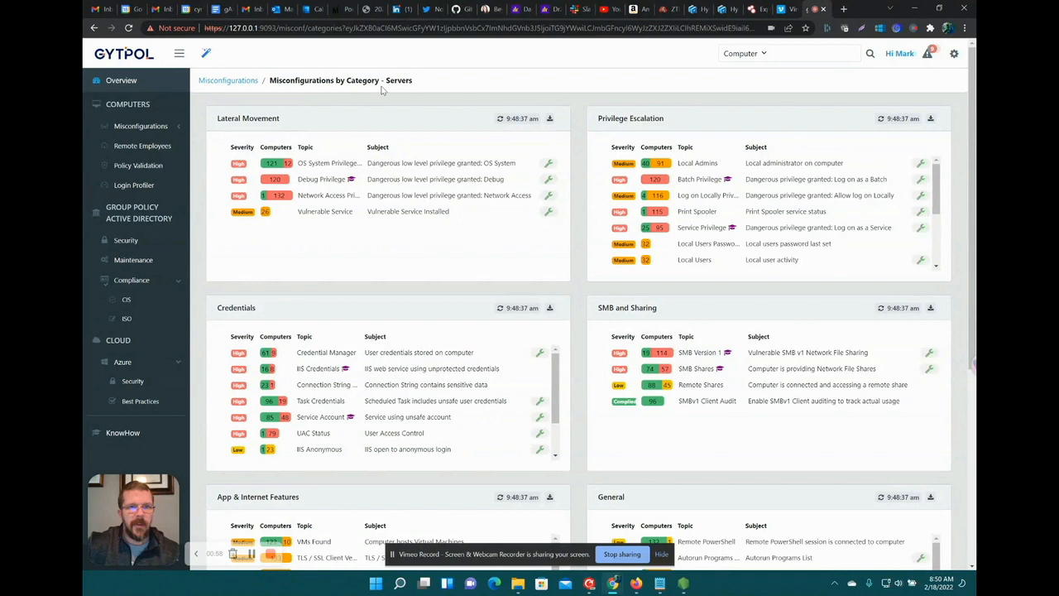
pyautogui.moveTo(348, 156)
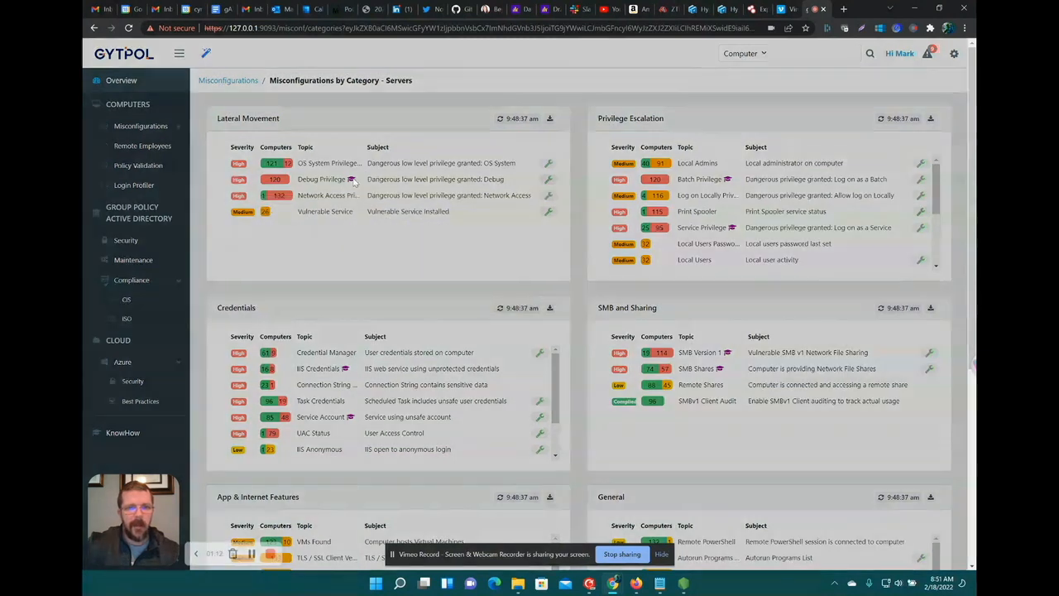
pyautogui.click(350, 179)
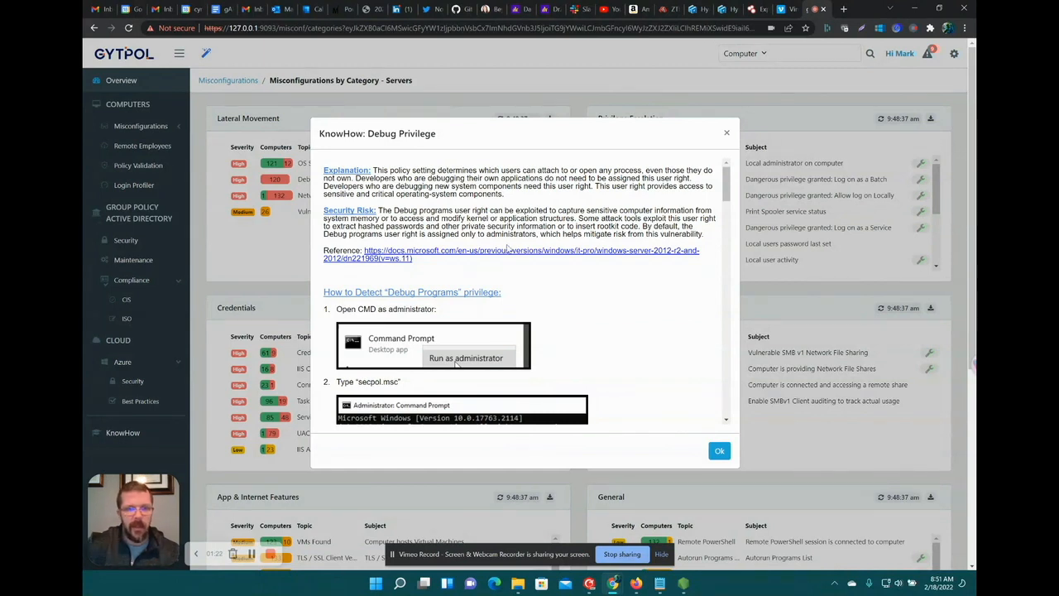
pyautogui.scroll(-3)
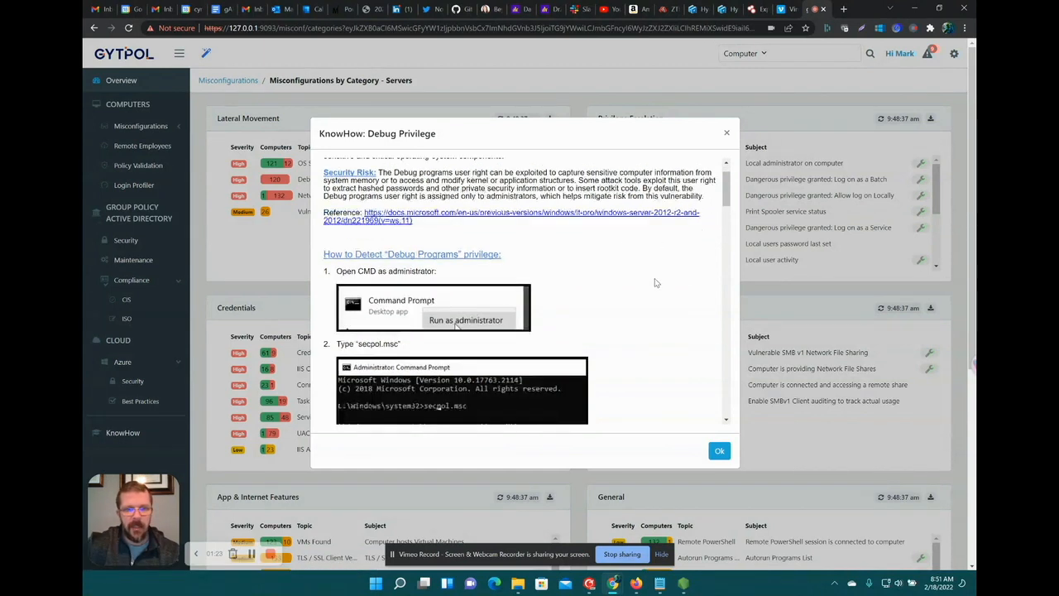
pyautogui.scroll(-3)
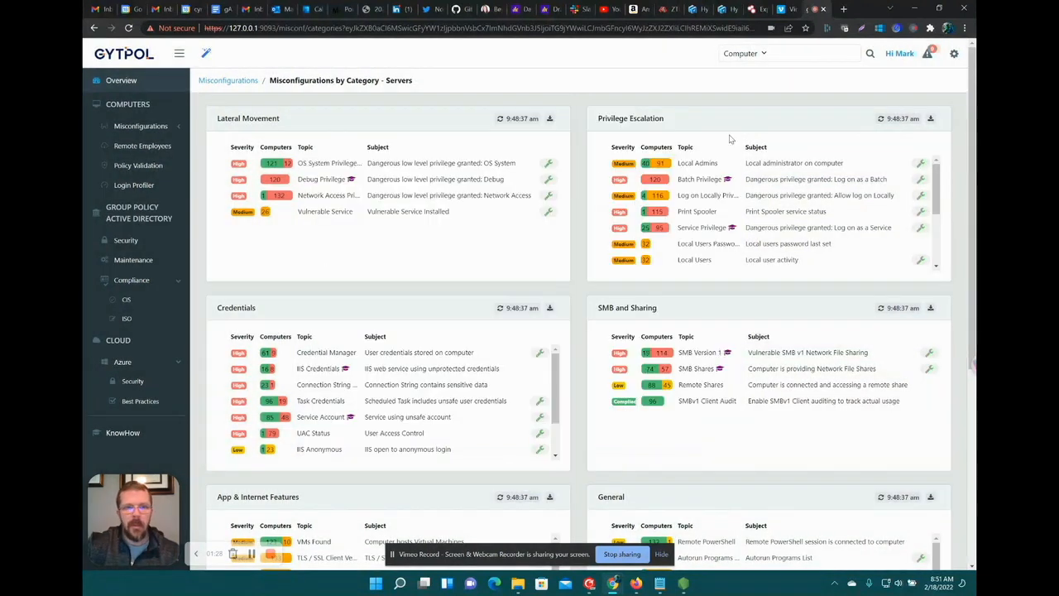
# - List the computers affected by Debug Privilege and drill into server-1893's affected accounts
pyautogui.click(321, 179)
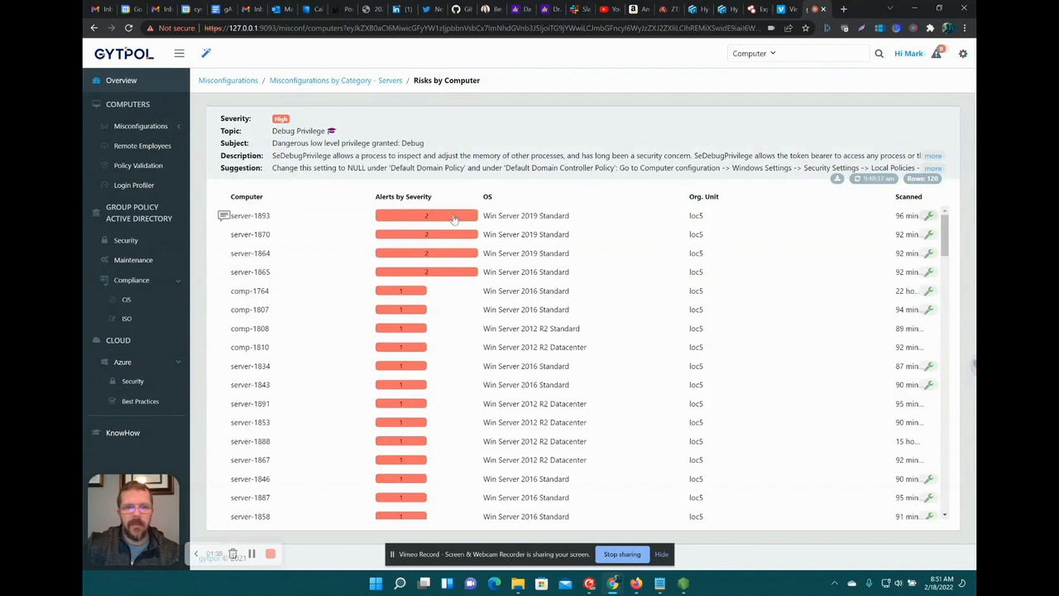
pyautogui.click(427, 215)
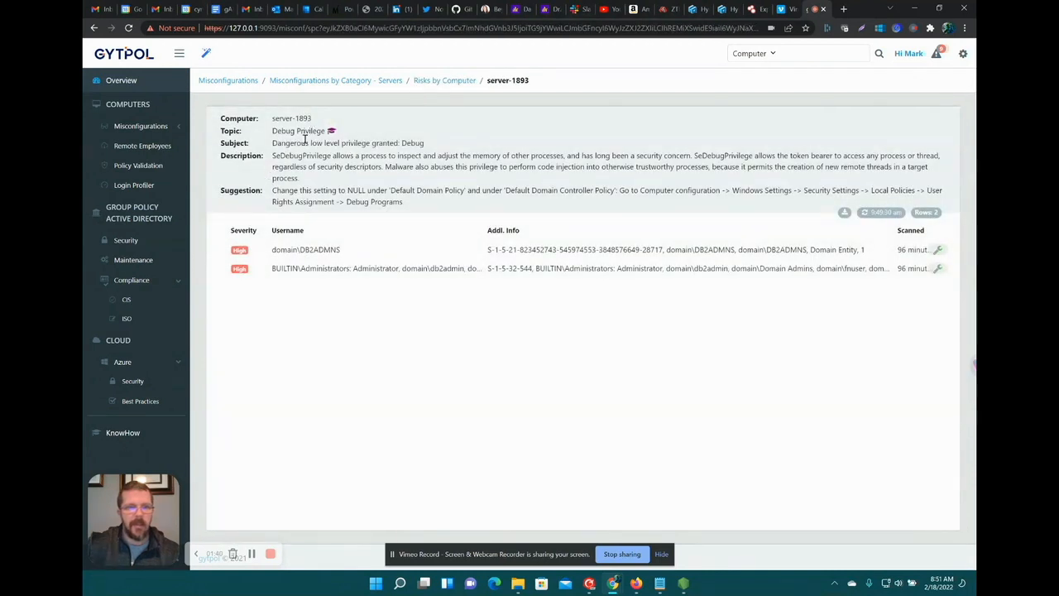
pyautogui.doubleClick(288, 142)
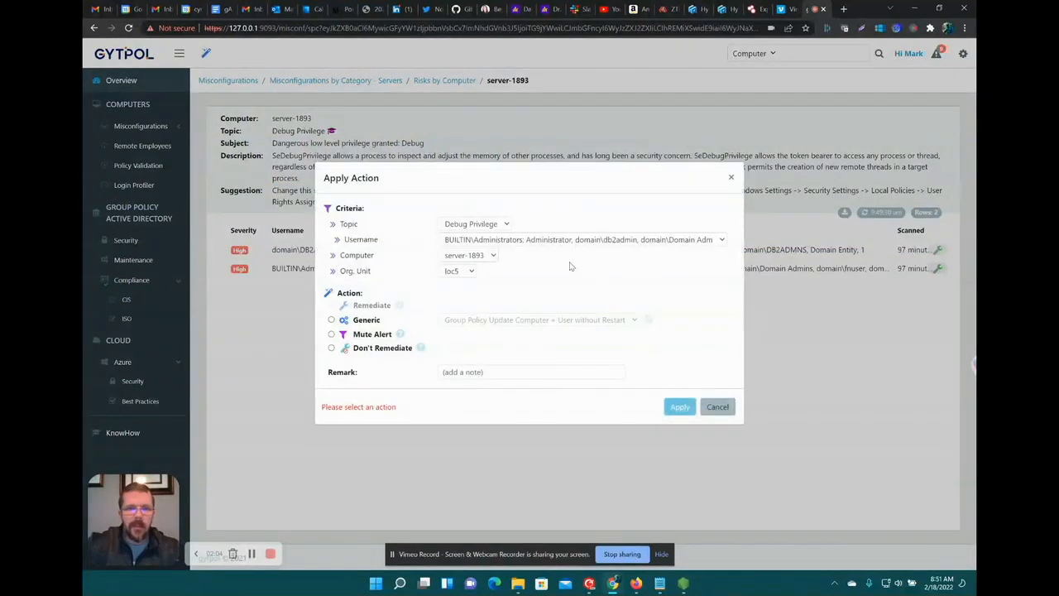
pyautogui.moveTo(368, 292)
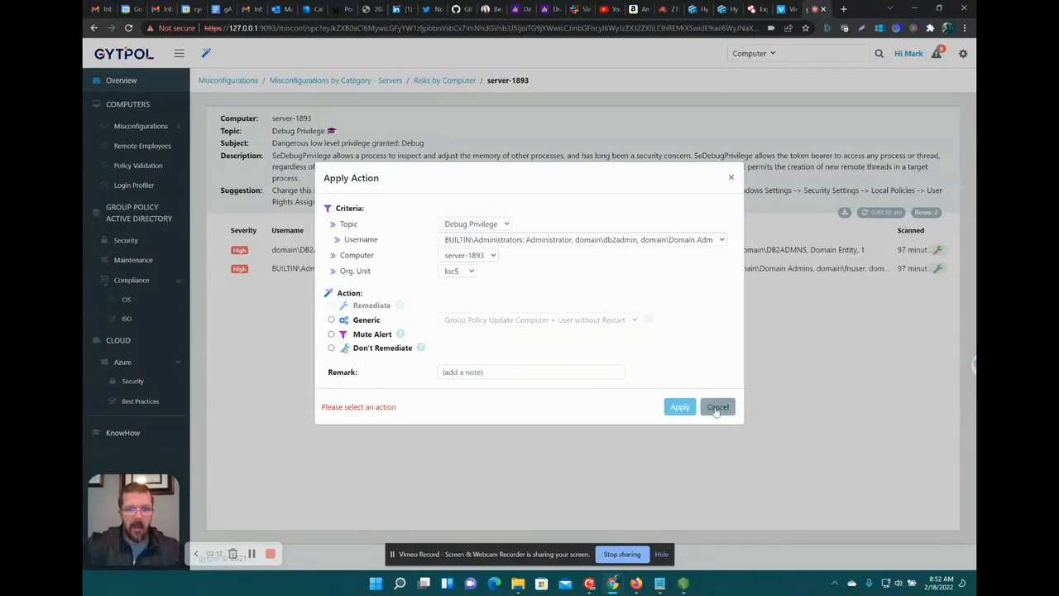
pyautogui.click(717, 407)
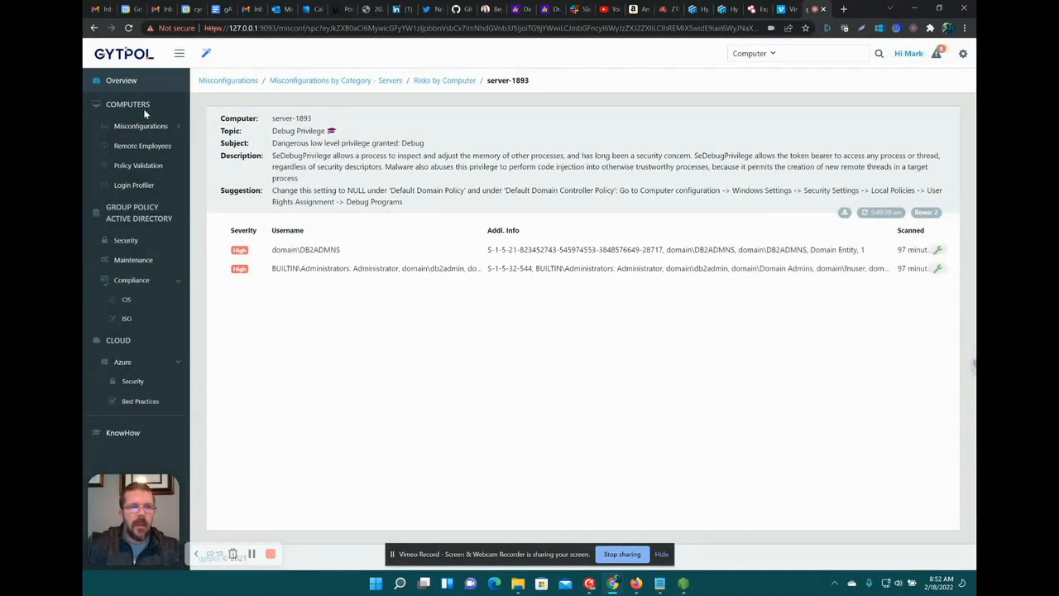
# - From server misconfigurations by category, list the computers flagged for the Print Spooler risk
pyautogui.click(121, 79)
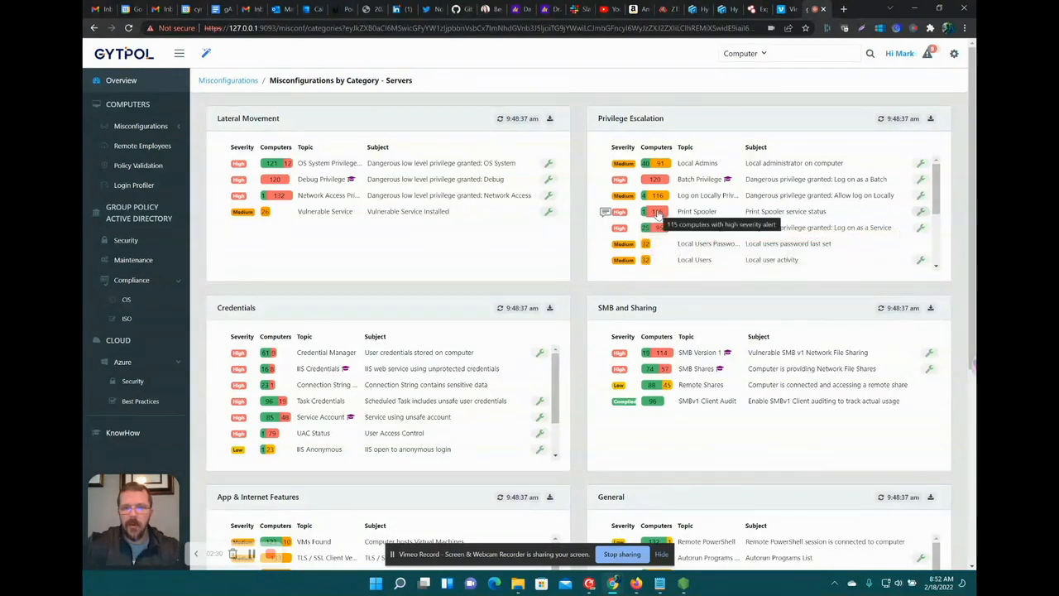
pyautogui.click(697, 212)
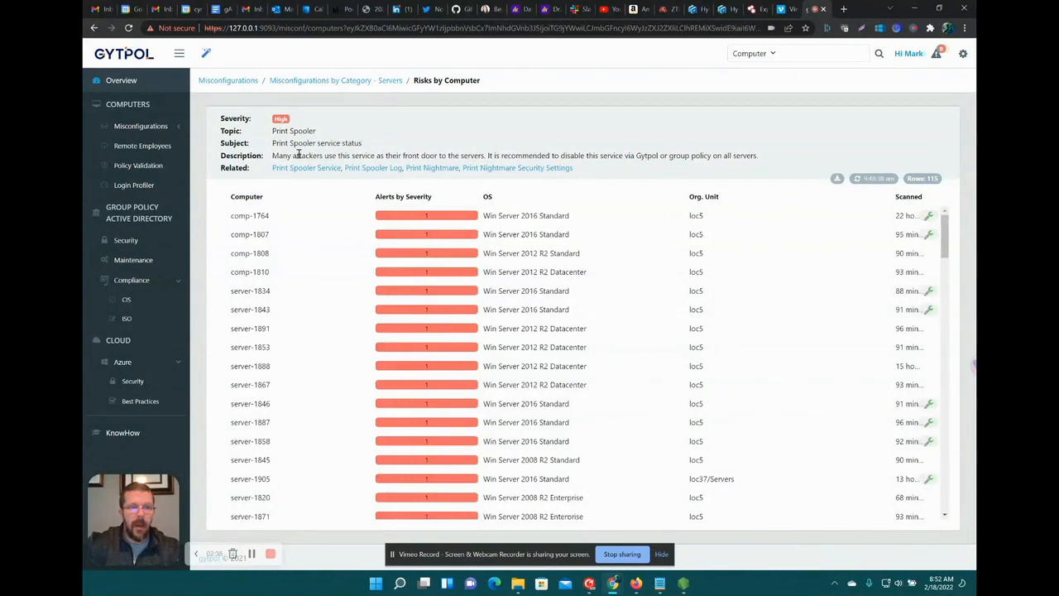
pyautogui.moveTo(349, 152)
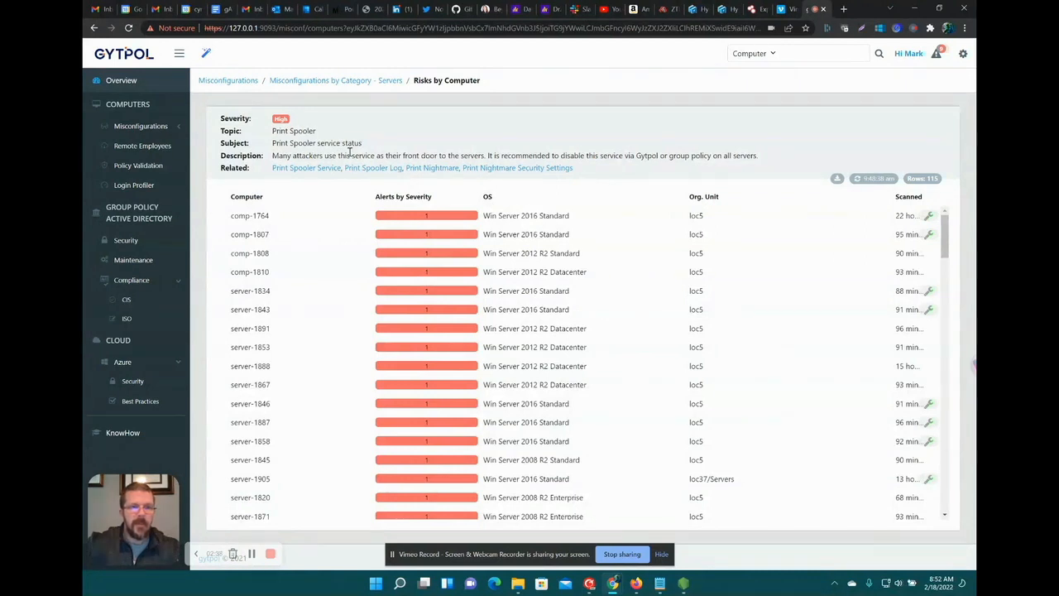
# - Show comp-1764's Print Spooler finding reporting no printings in the last 30 days
pyautogui.click(248, 215)
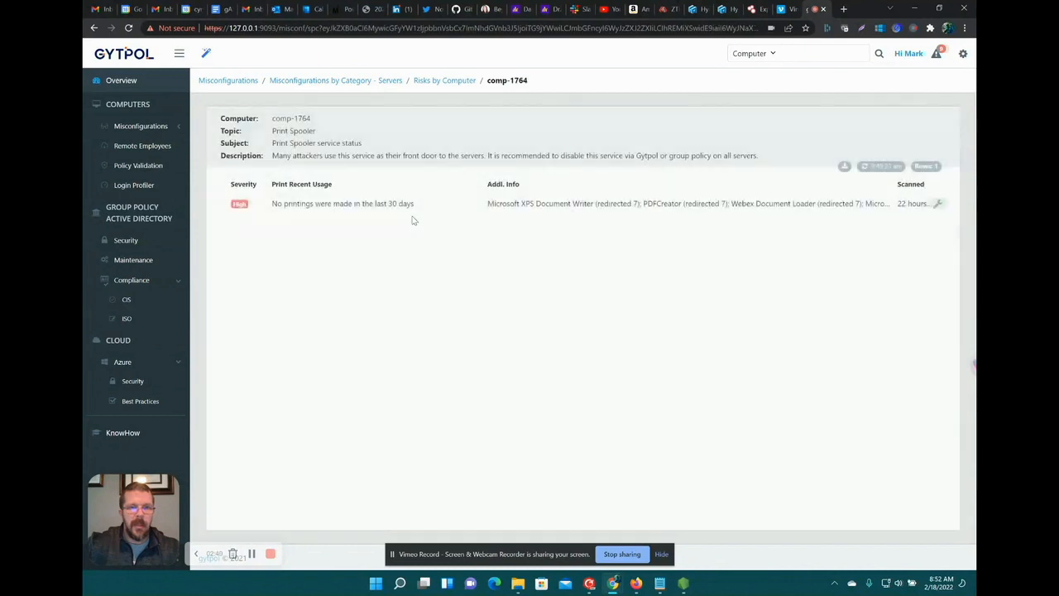
pyautogui.moveTo(238, 203)
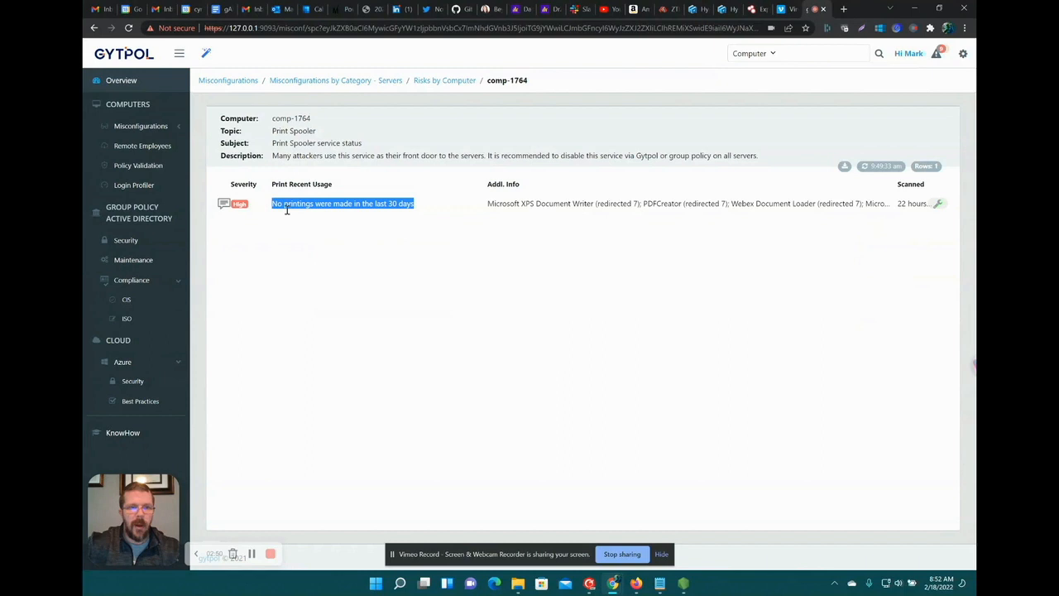
pyautogui.moveTo(430, 226)
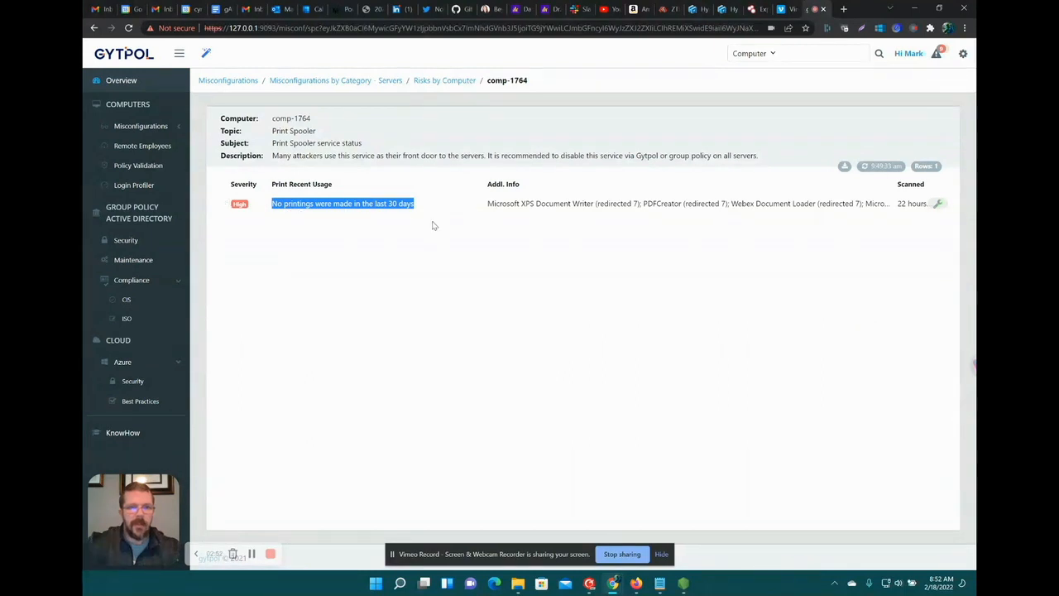
pyautogui.moveTo(431, 290)
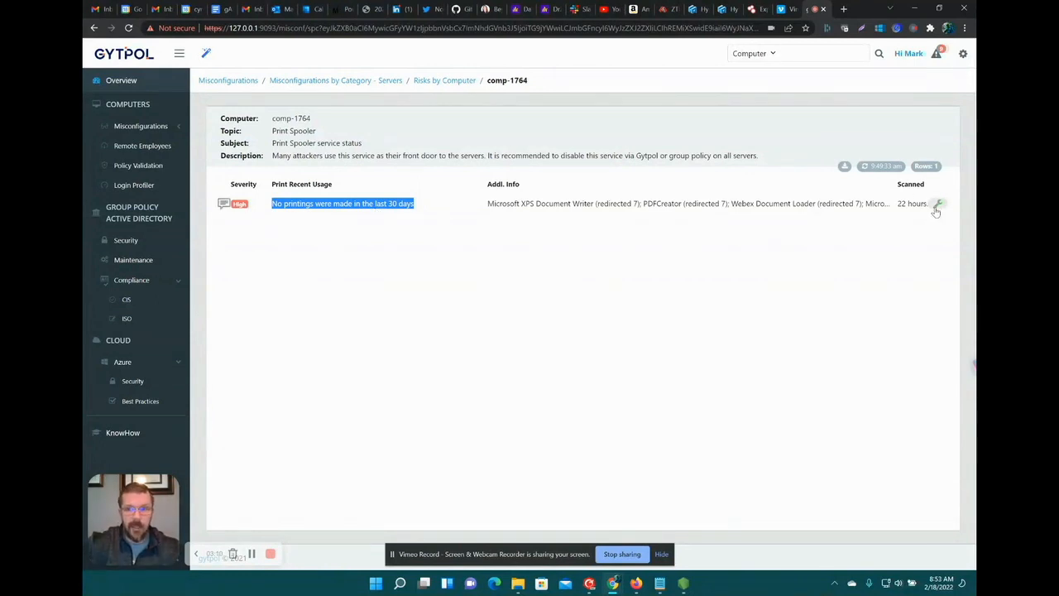
# - Review comp-1764's Print Spooler actions, pick the disable-service remediation, then cancel without applying
pyautogui.click(937, 203)
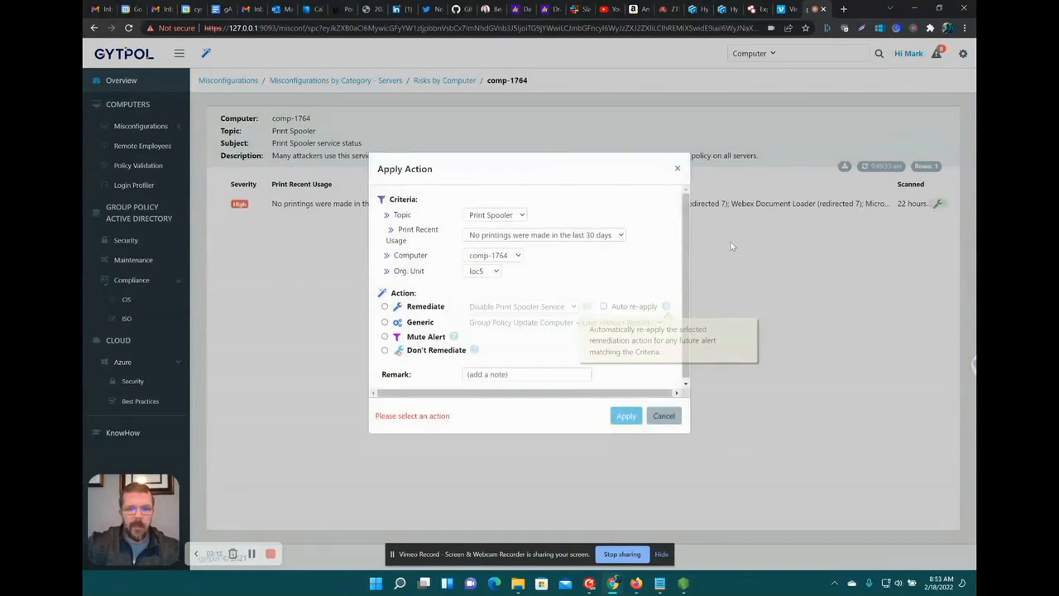
pyautogui.moveTo(405, 282)
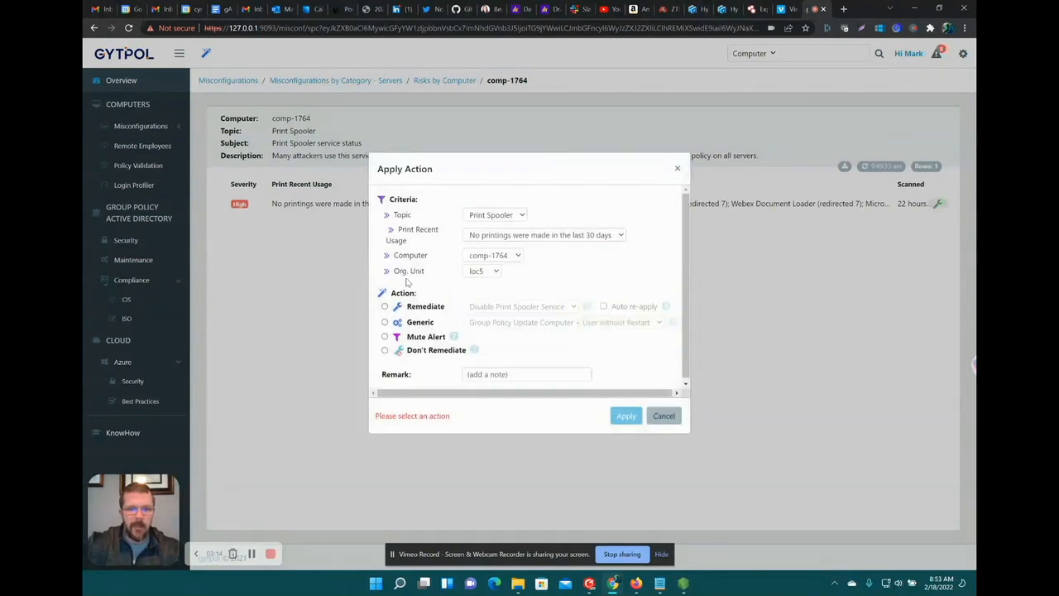
pyautogui.click(383, 306)
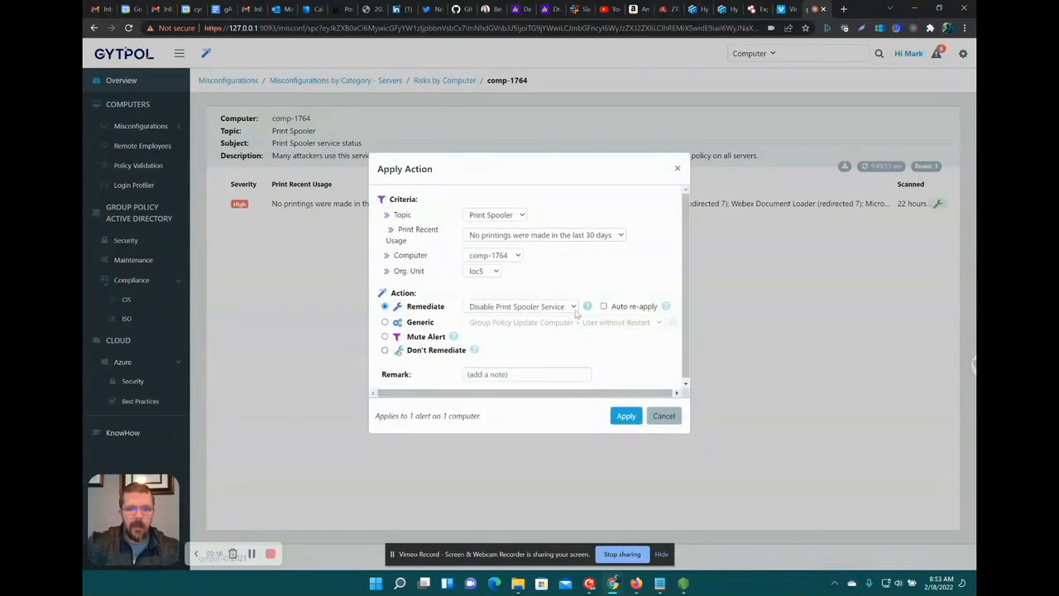
pyautogui.moveTo(671, 310)
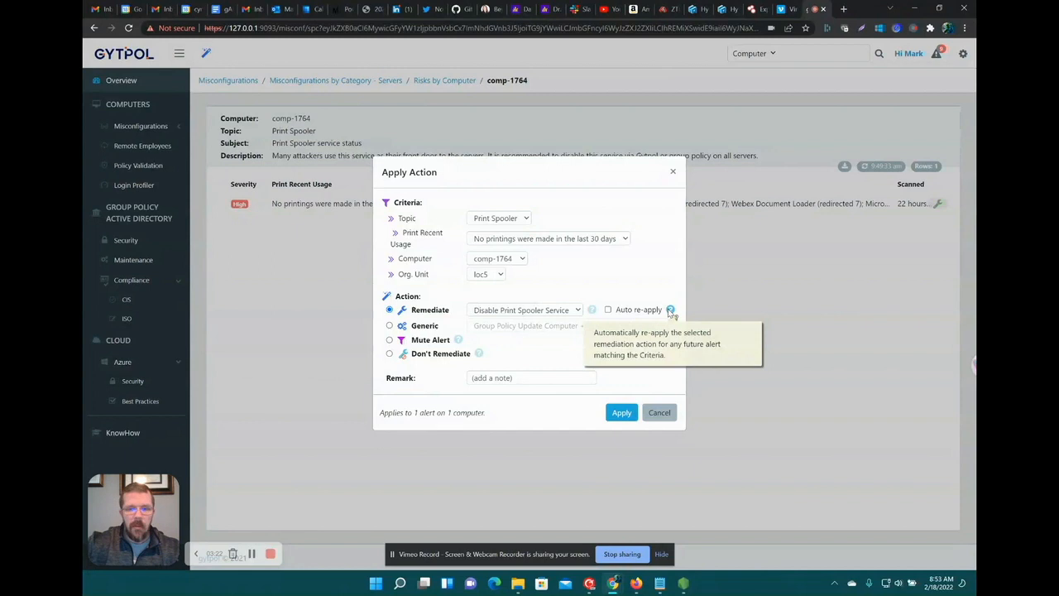
pyautogui.moveTo(569, 292)
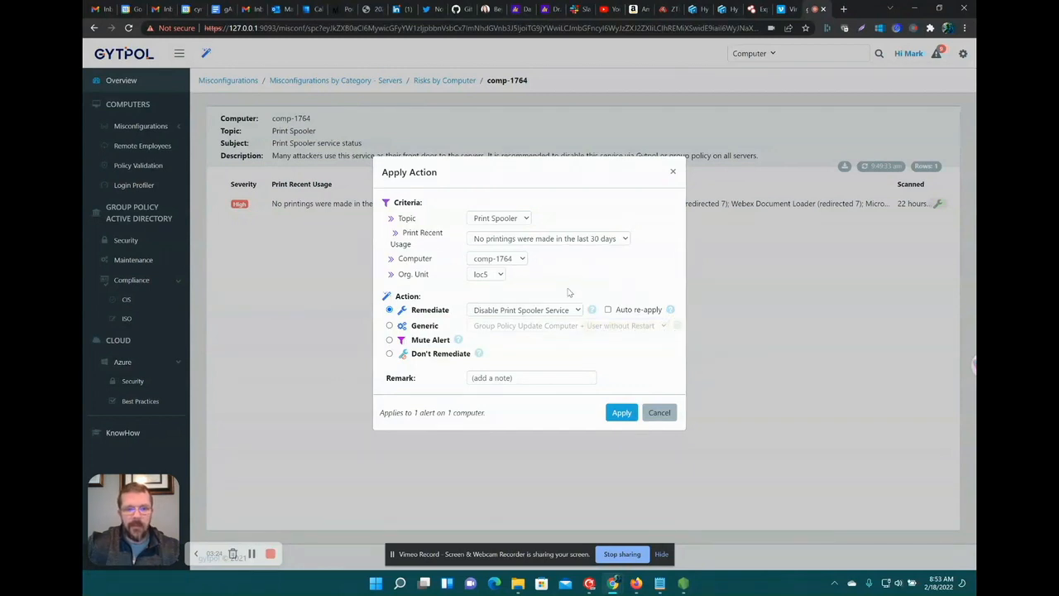
pyautogui.moveTo(652, 304)
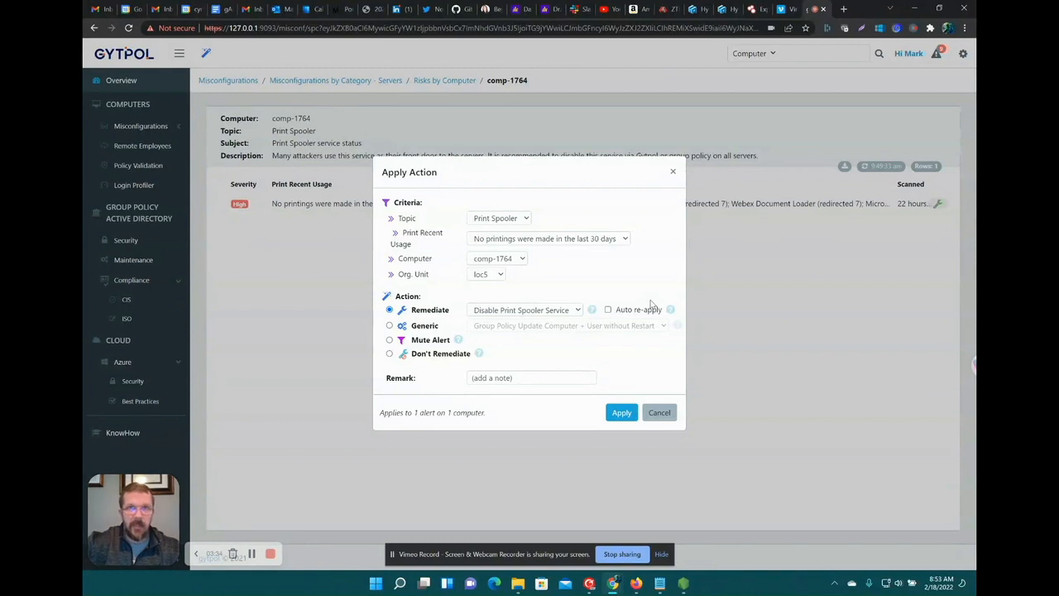
pyautogui.moveTo(637, 375)
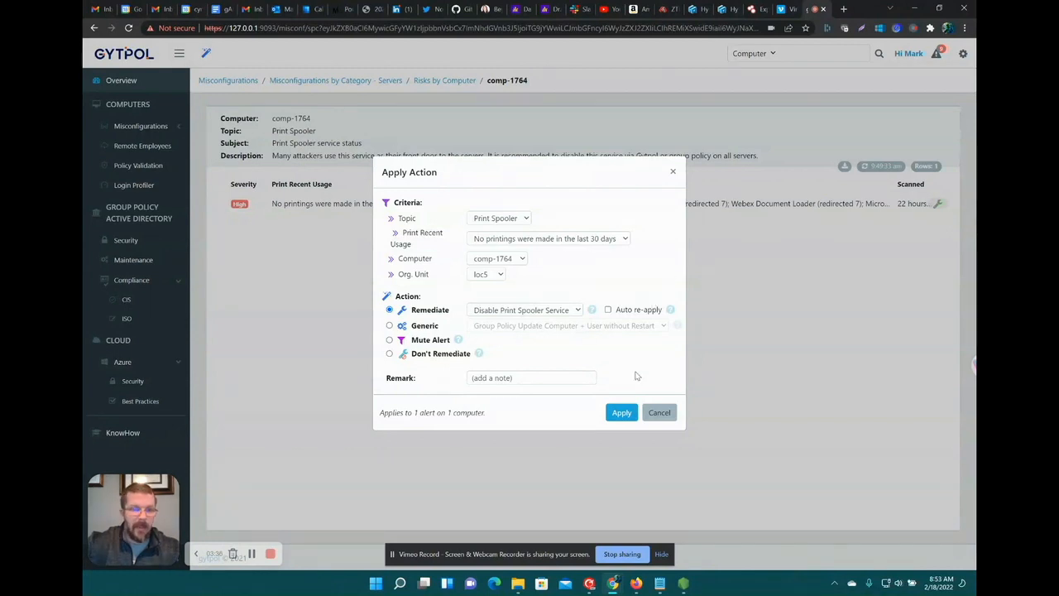
pyautogui.click(659, 412)
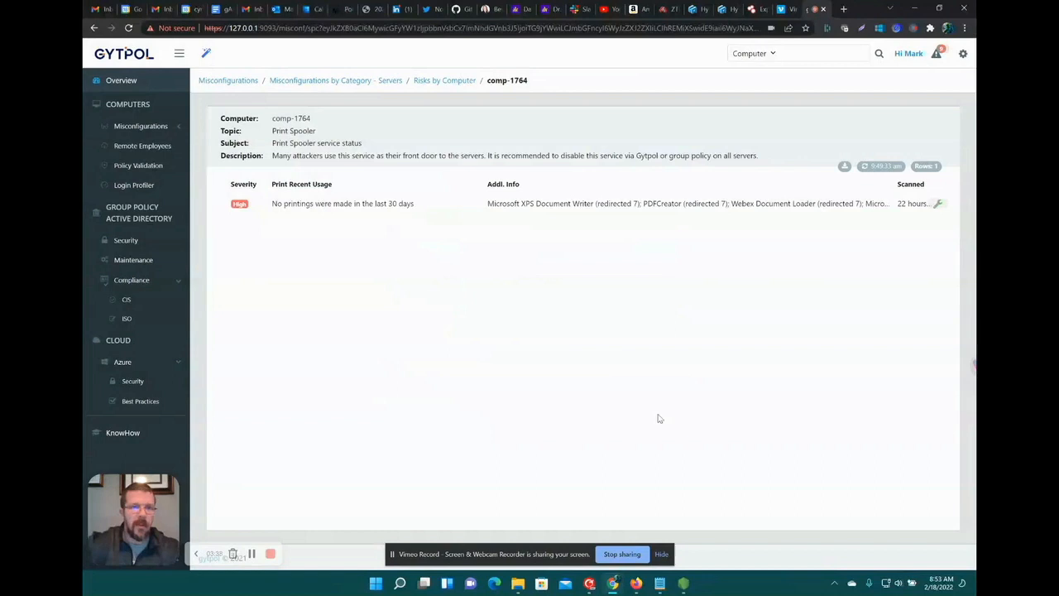
# - From the overview, show DC misconfigurations and list computers with the AD Connect Creds risk
pyautogui.click(121, 80)
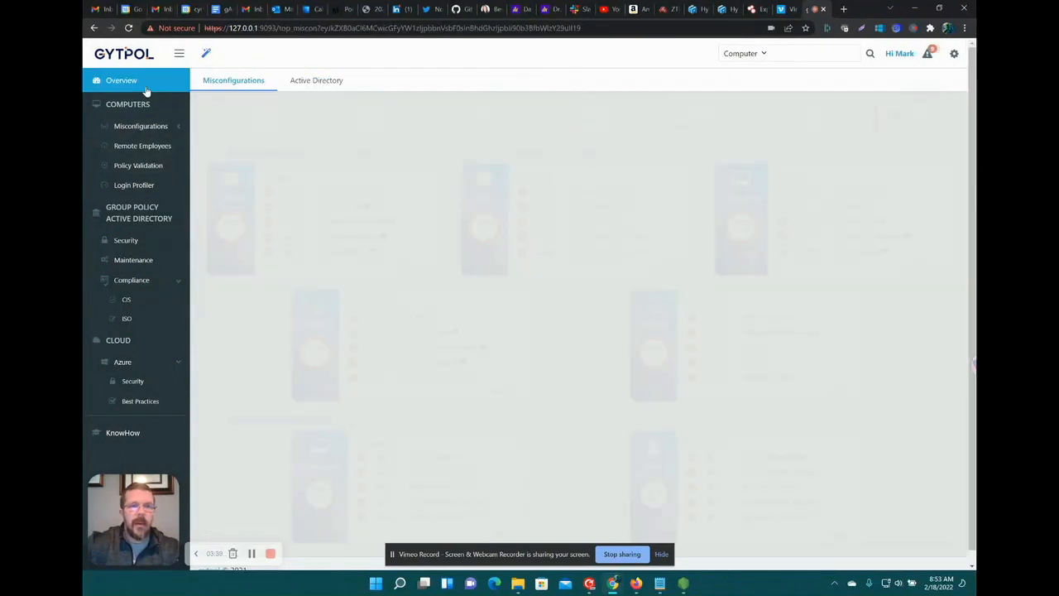
pyautogui.click(121, 80)
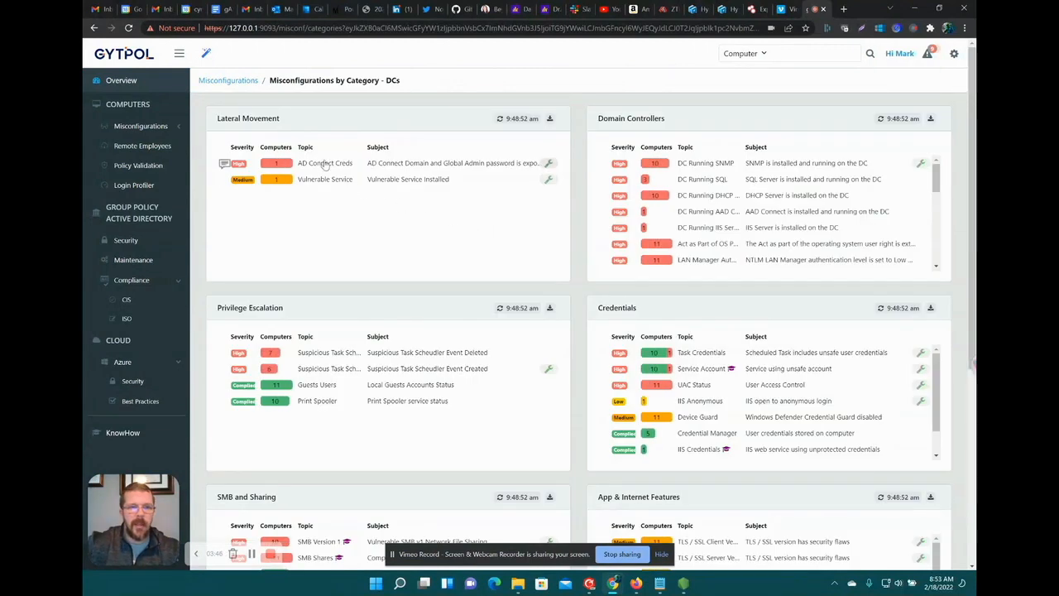
pyautogui.moveTo(489, 174)
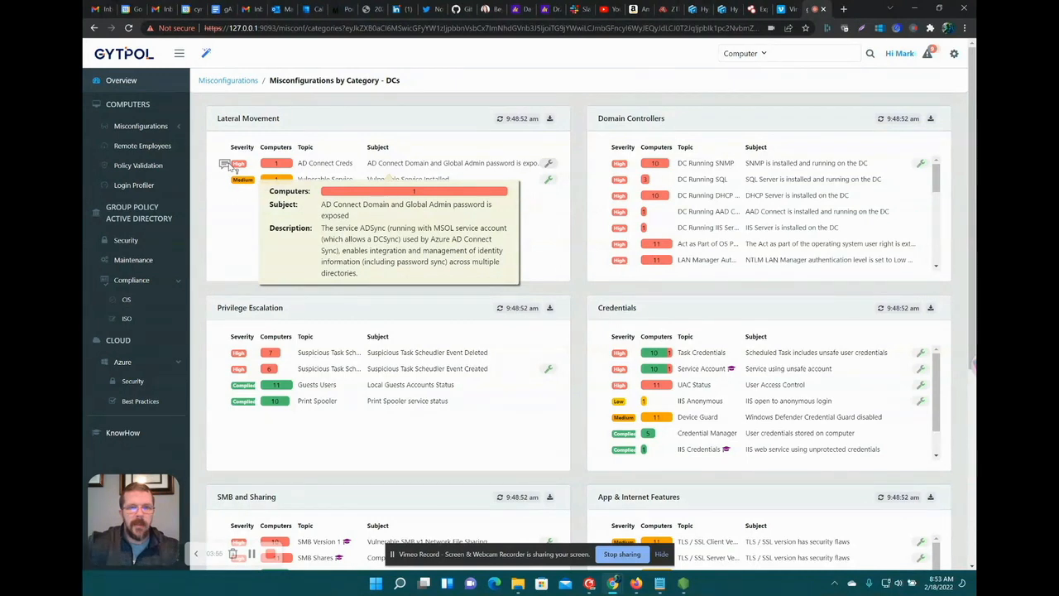
pyautogui.click(274, 164)
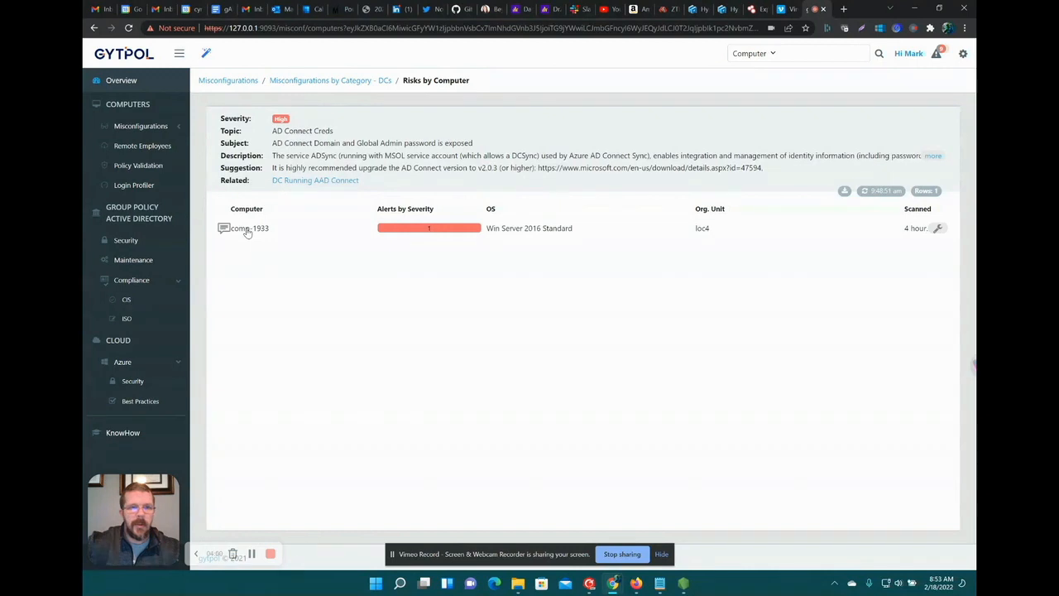
# - Show comp-1933's AD Connect Creds finding with the exposed cldadmin account
pyautogui.doubleClick(328, 143)
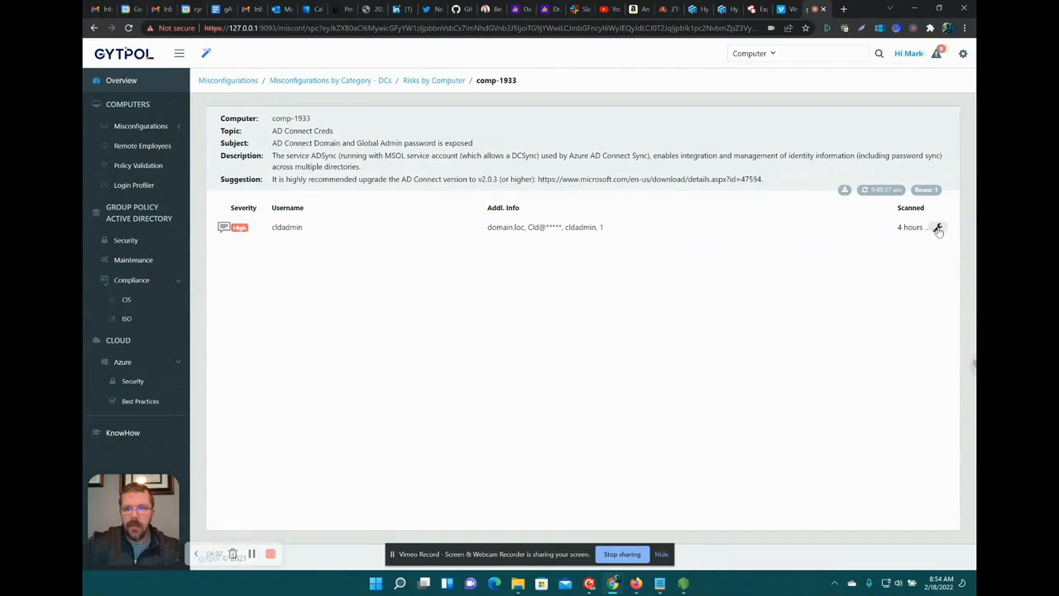
pyautogui.click(937, 226)
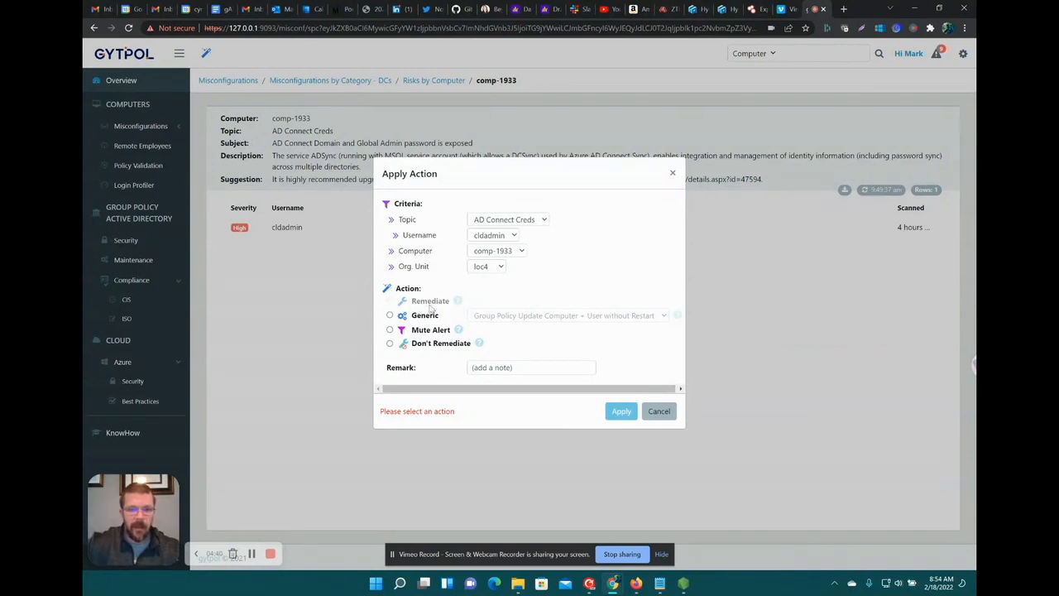
pyautogui.moveTo(506, 323)
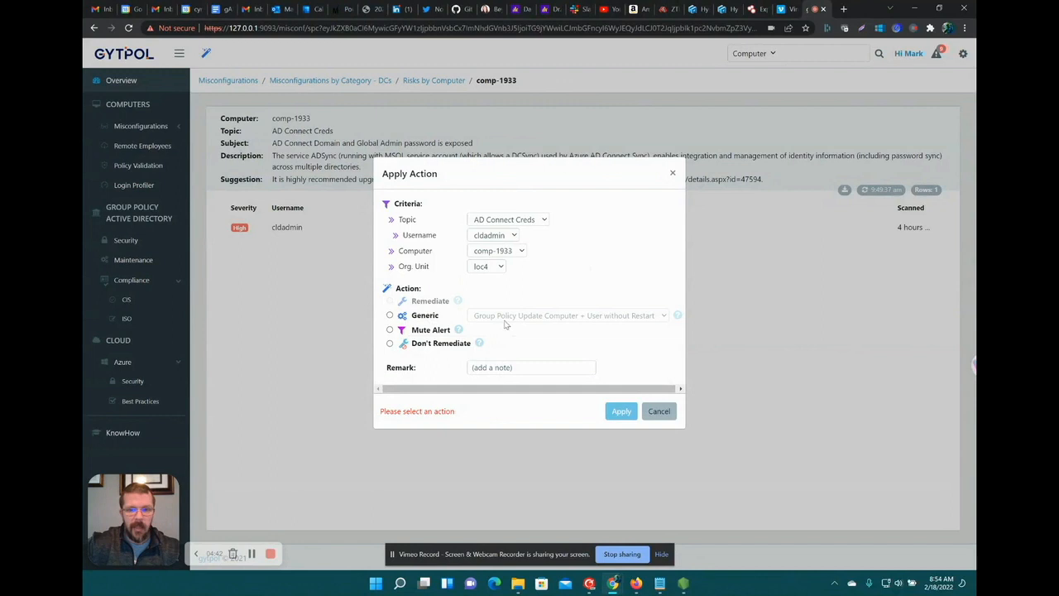
pyautogui.moveTo(654, 379)
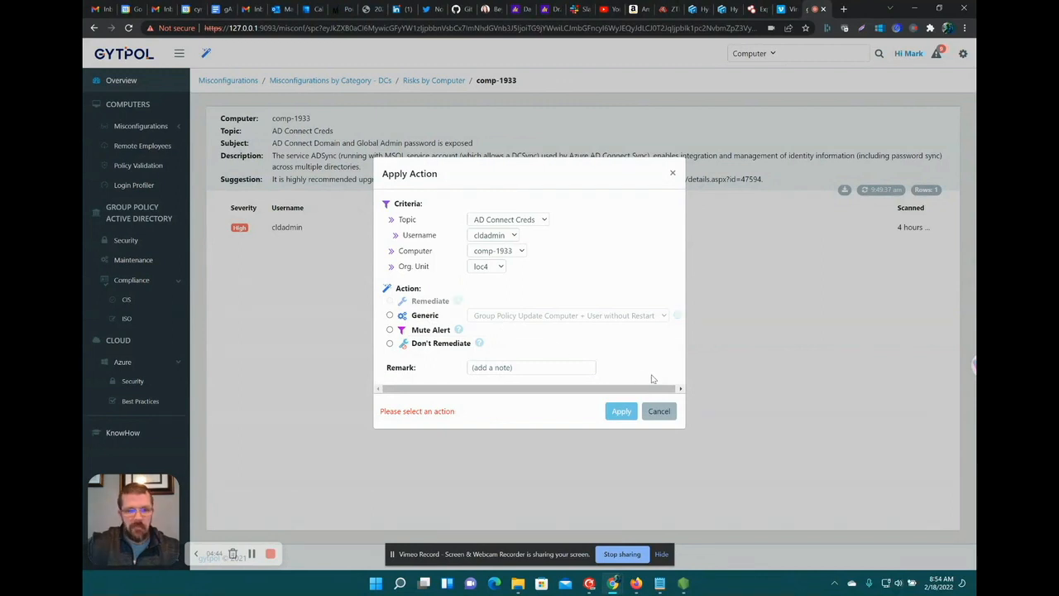
pyautogui.click(658, 411)
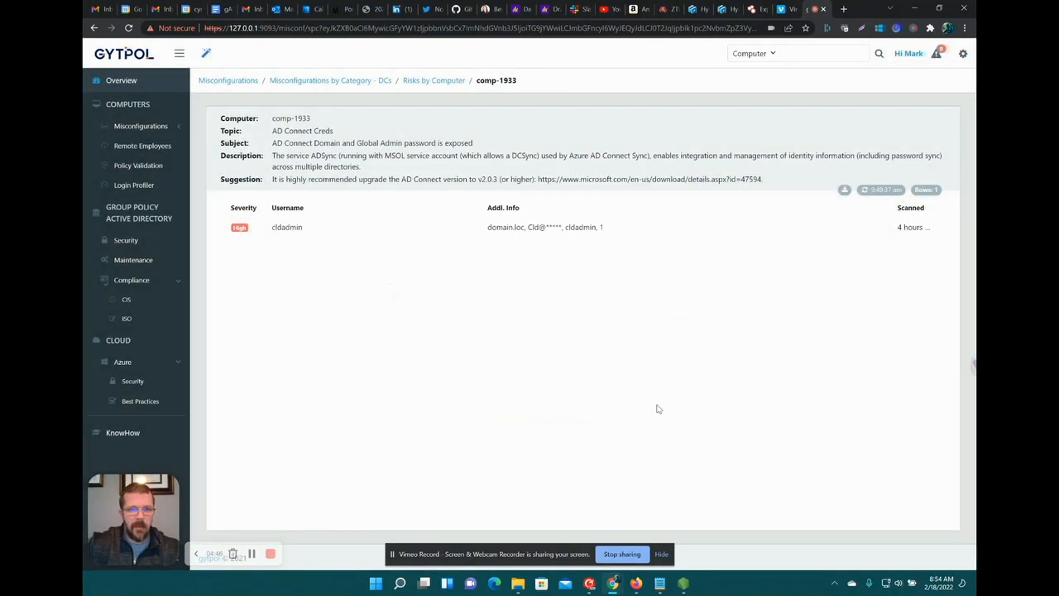
# - From the overview, show the endpoints' misconfigurations grouped by category
pyautogui.click(121, 79)
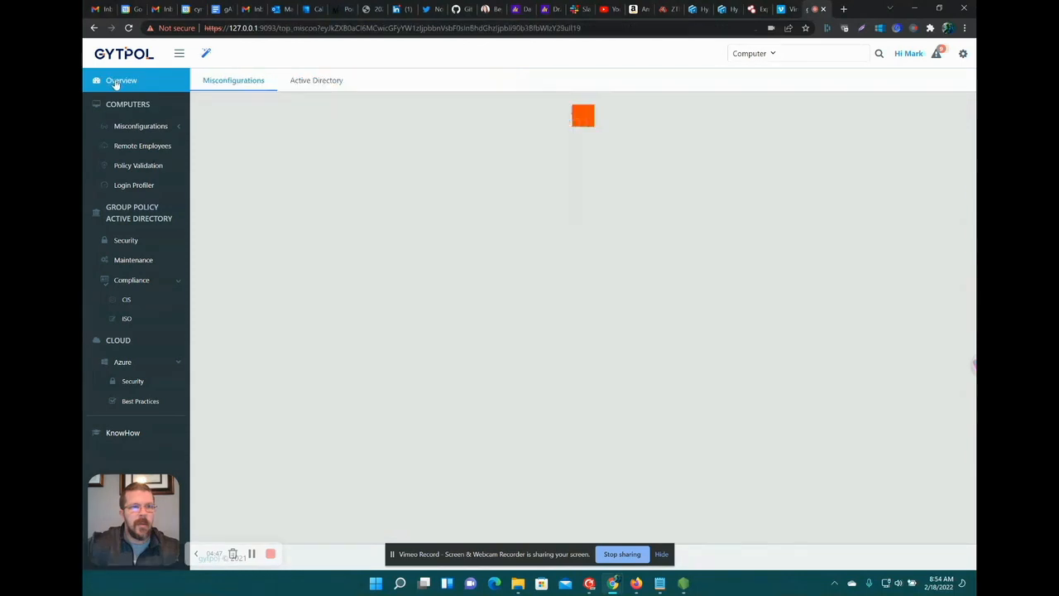
pyautogui.click(121, 80)
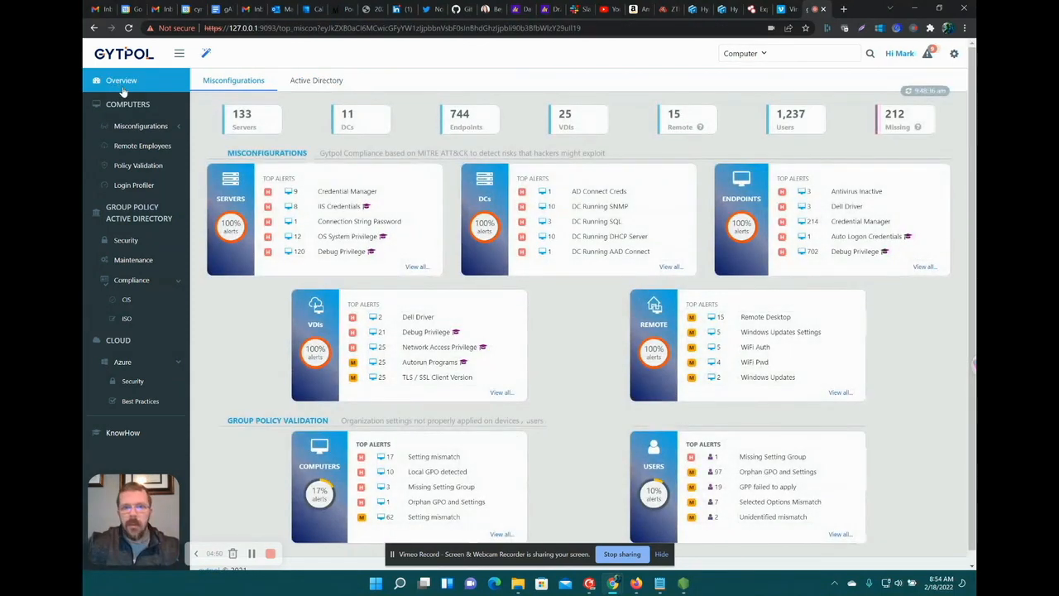
pyautogui.click(923, 266)
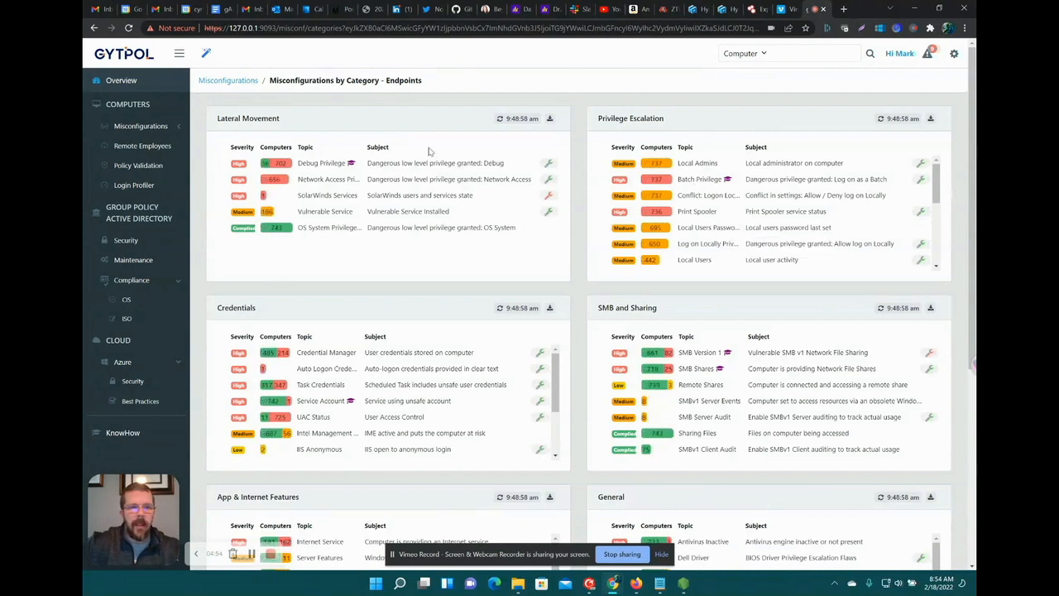
pyautogui.moveTo(417, 171)
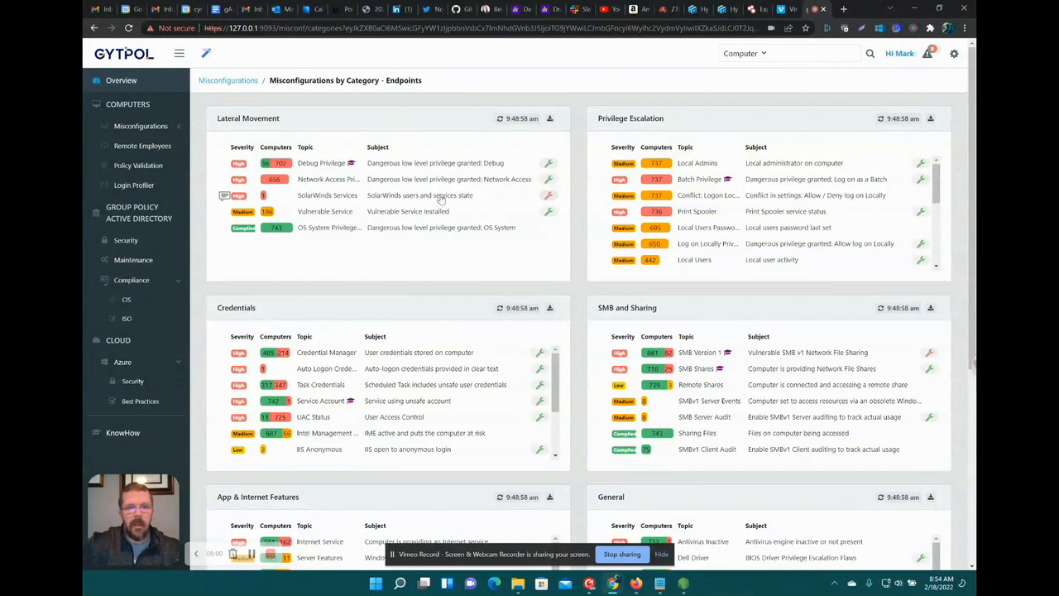
pyautogui.moveTo(265, 196)
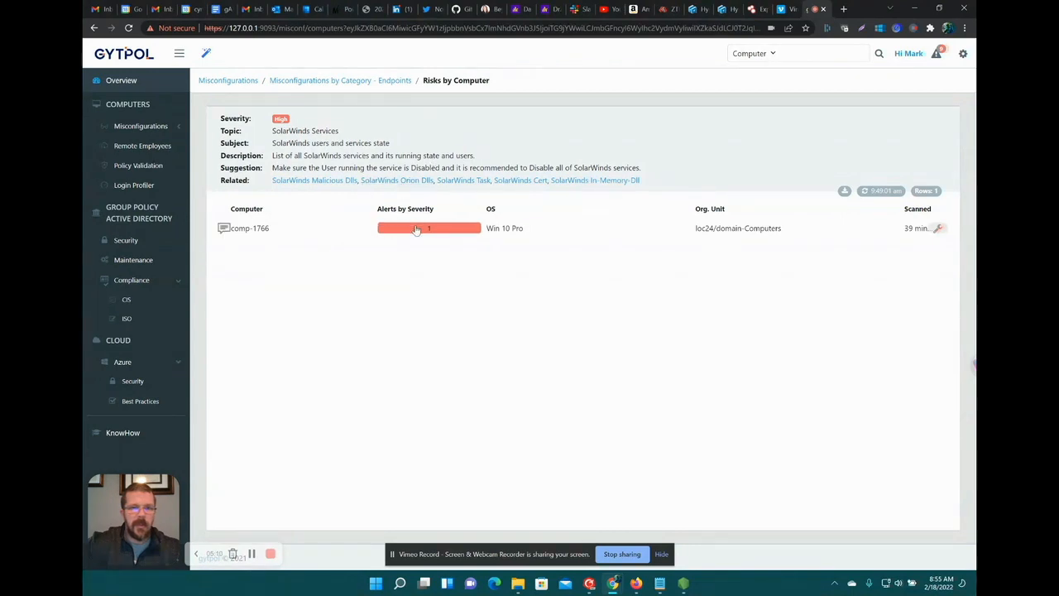
# - Show comp-1766's SolarWinds Services finding and select its stopped SolarWinds SFTP Server service
pyautogui.click(429, 228)
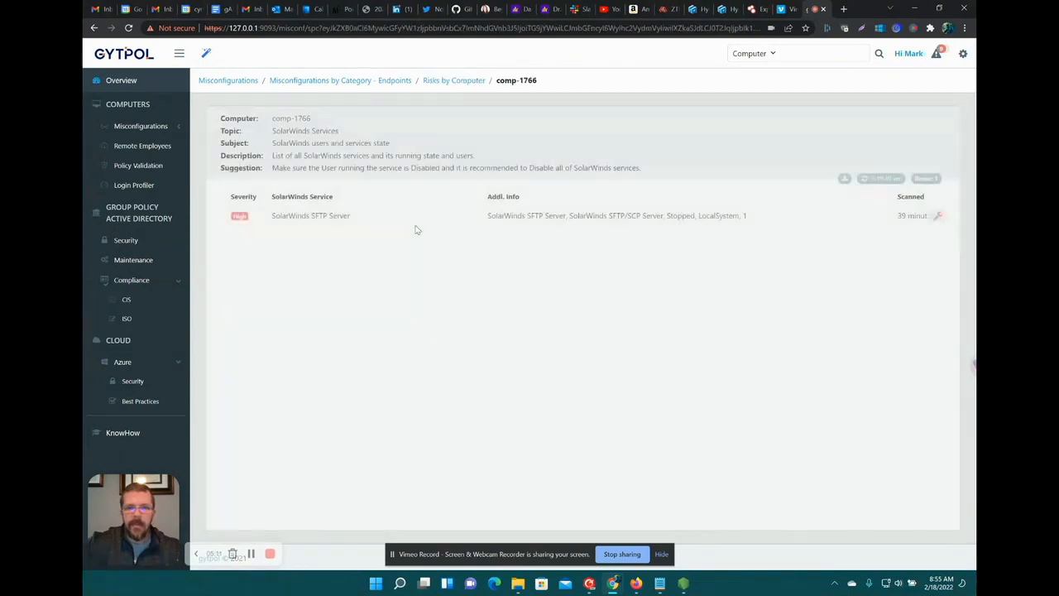
pyautogui.doubleClick(311, 215)
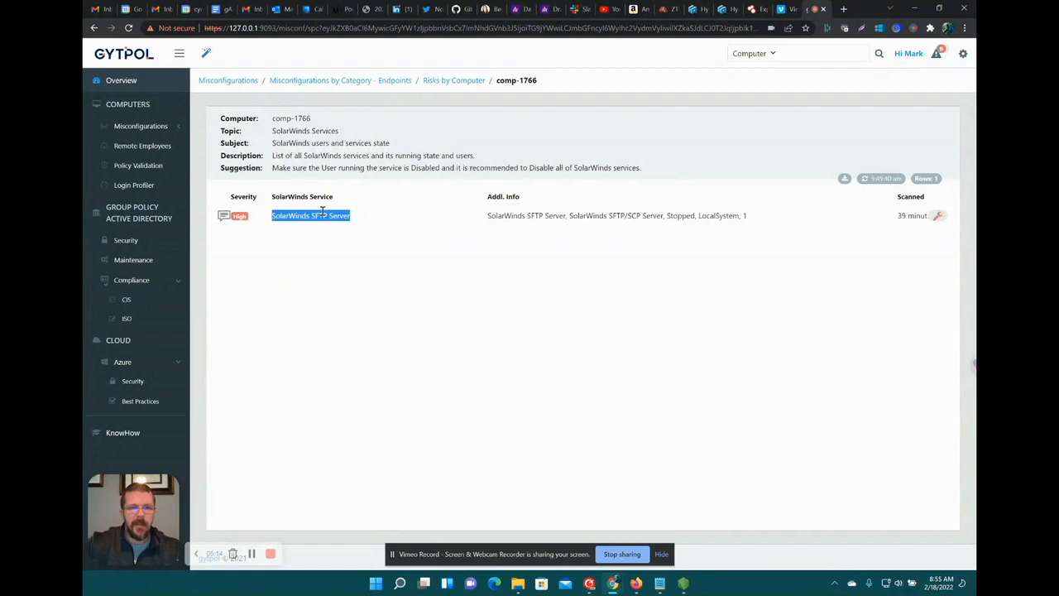
pyautogui.moveTo(225, 215)
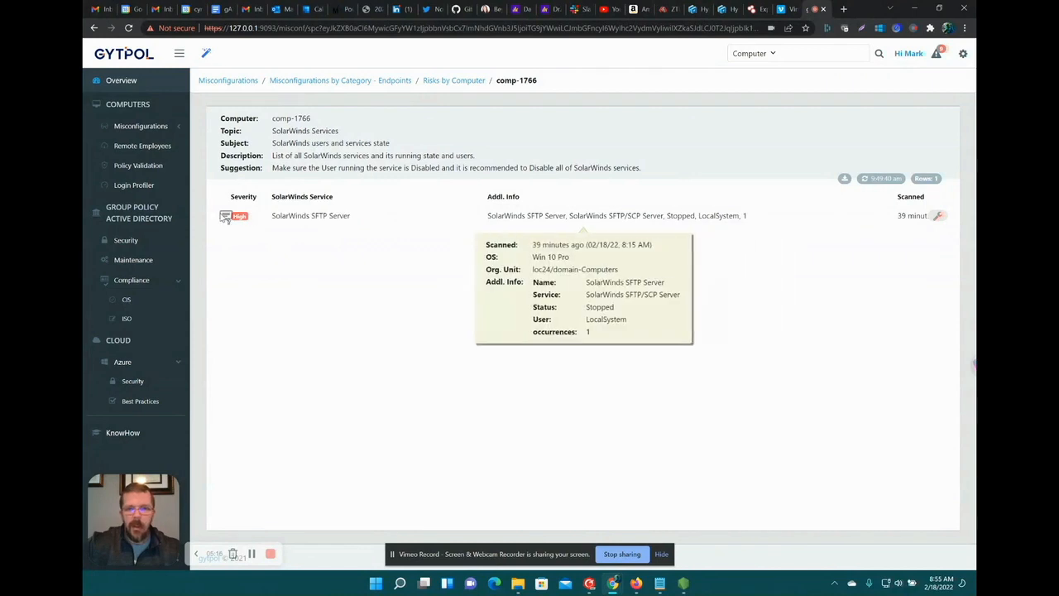
pyautogui.moveTo(942, 225)
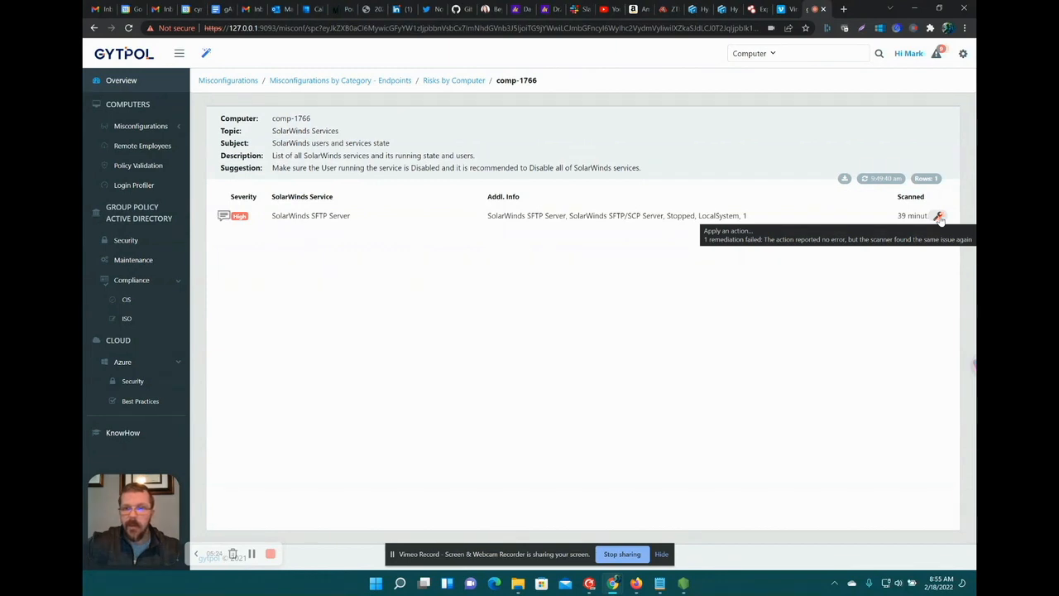
pyautogui.click(938, 215)
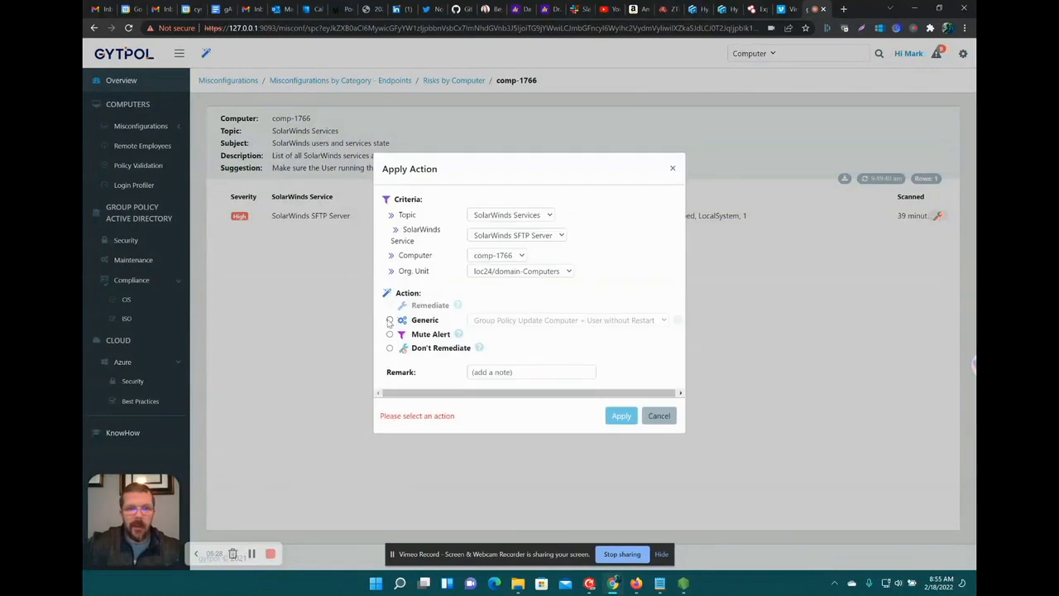
pyautogui.click(391, 319)
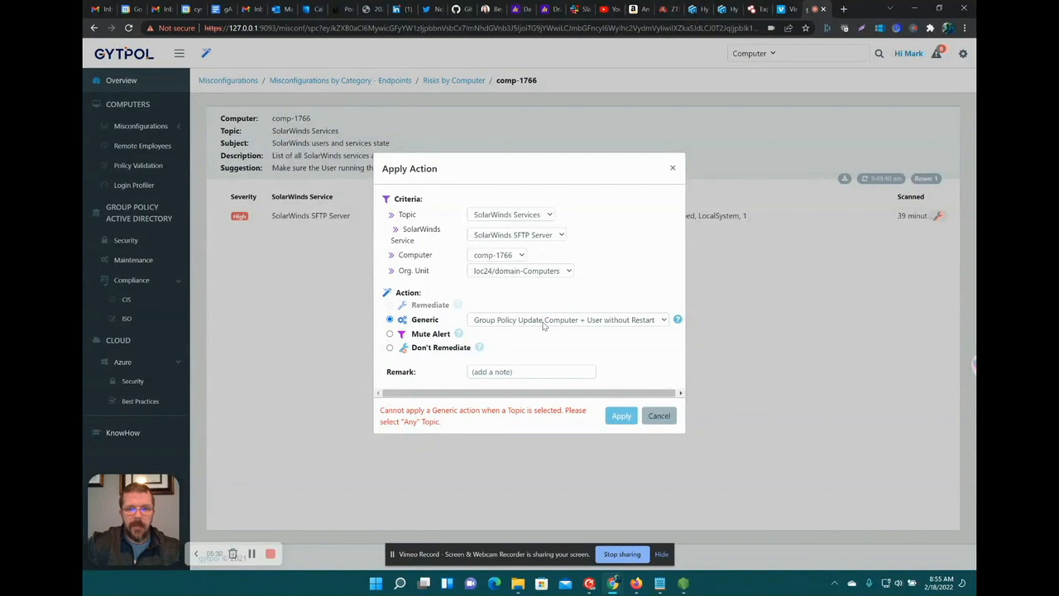
pyautogui.click(566, 319)
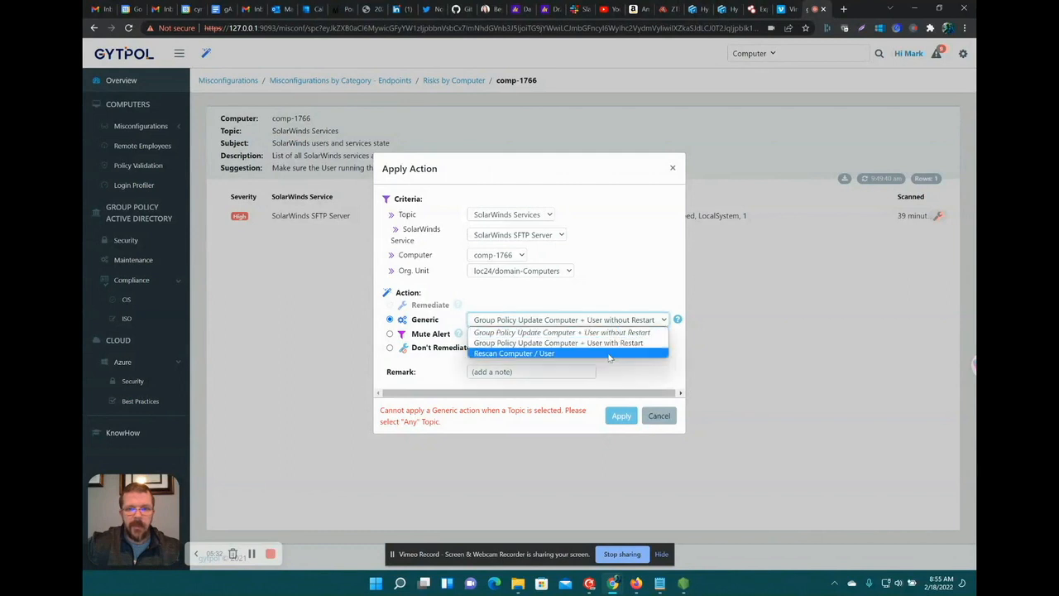
pyautogui.click(566, 319)
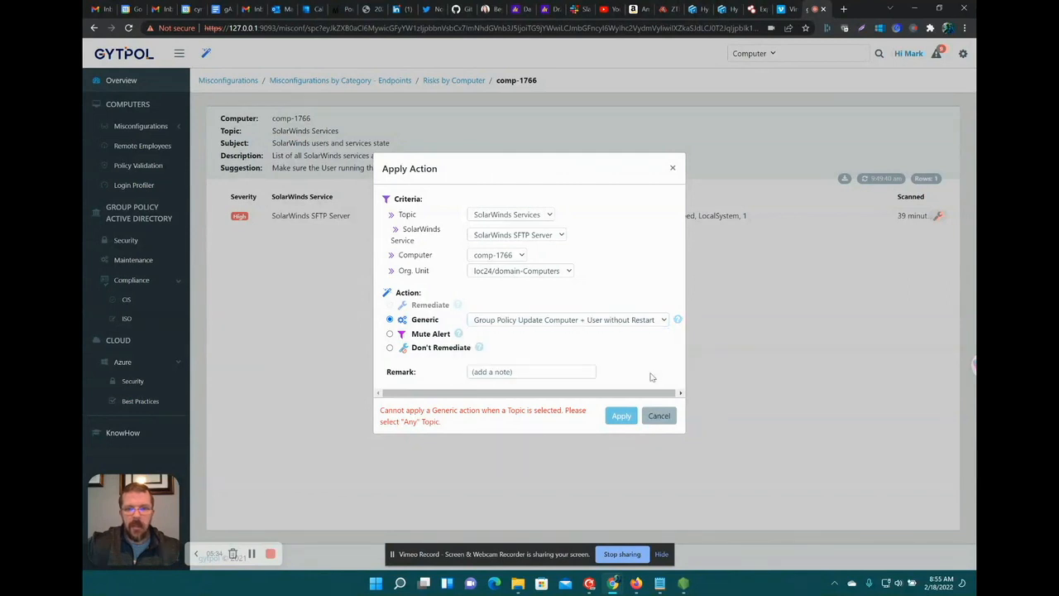
pyautogui.click(659, 415)
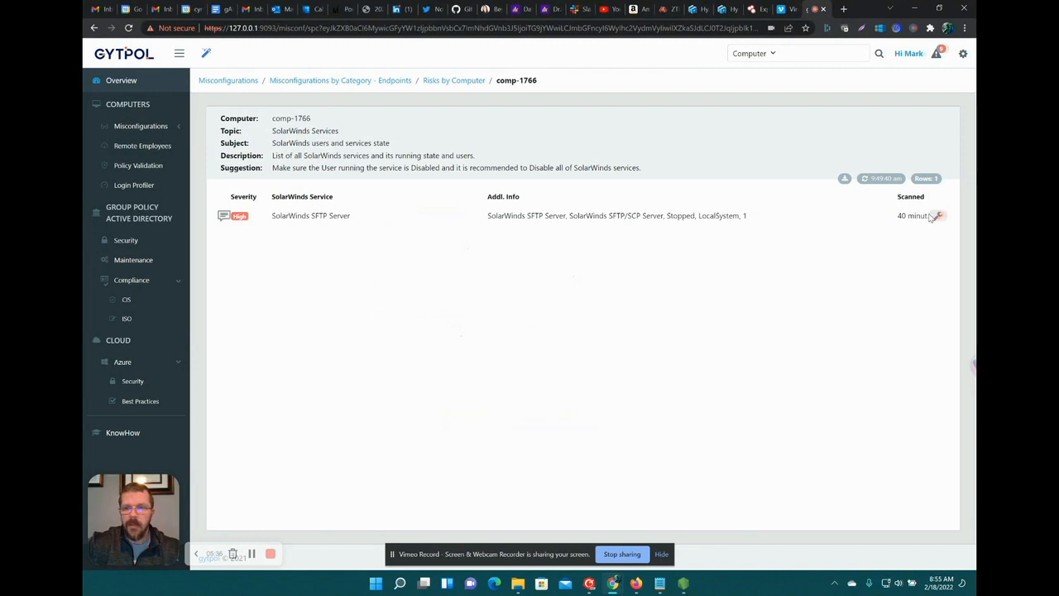
pyautogui.moveTo(936, 215)
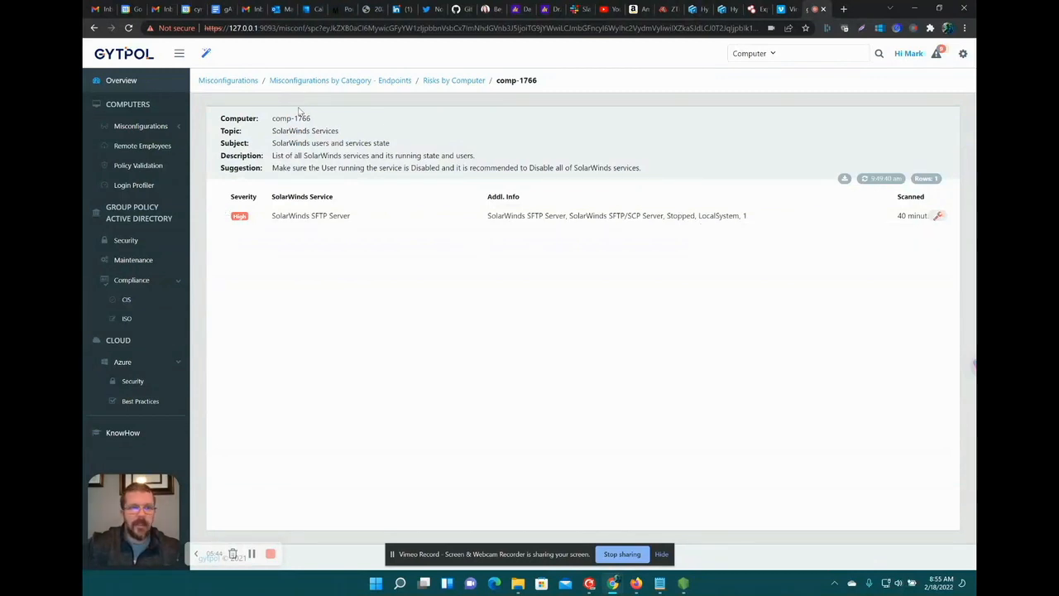
pyautogui.click(121, 79)
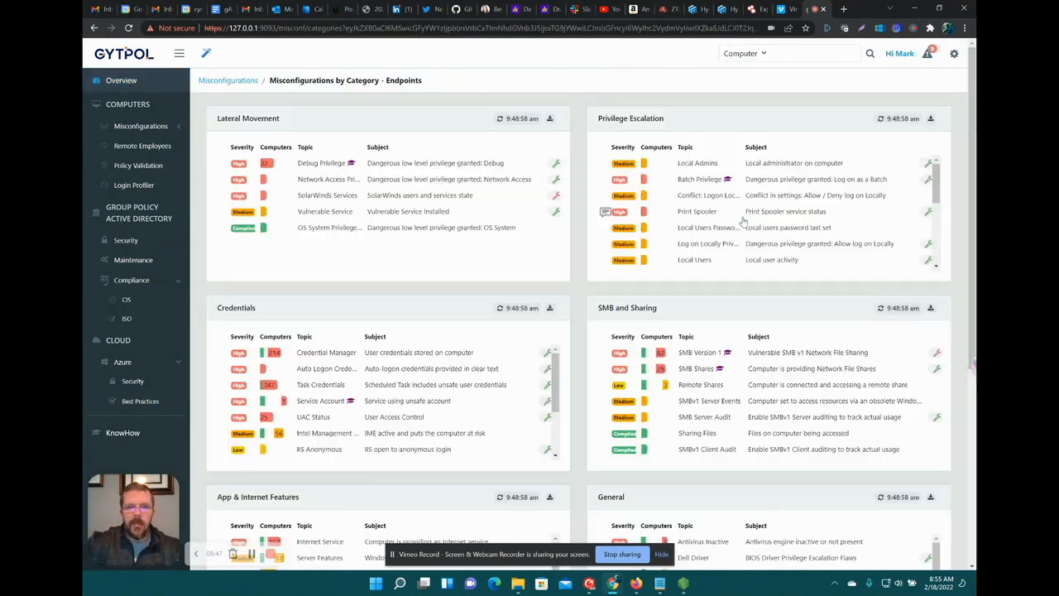
pyautogui.moveTo(699, 162)
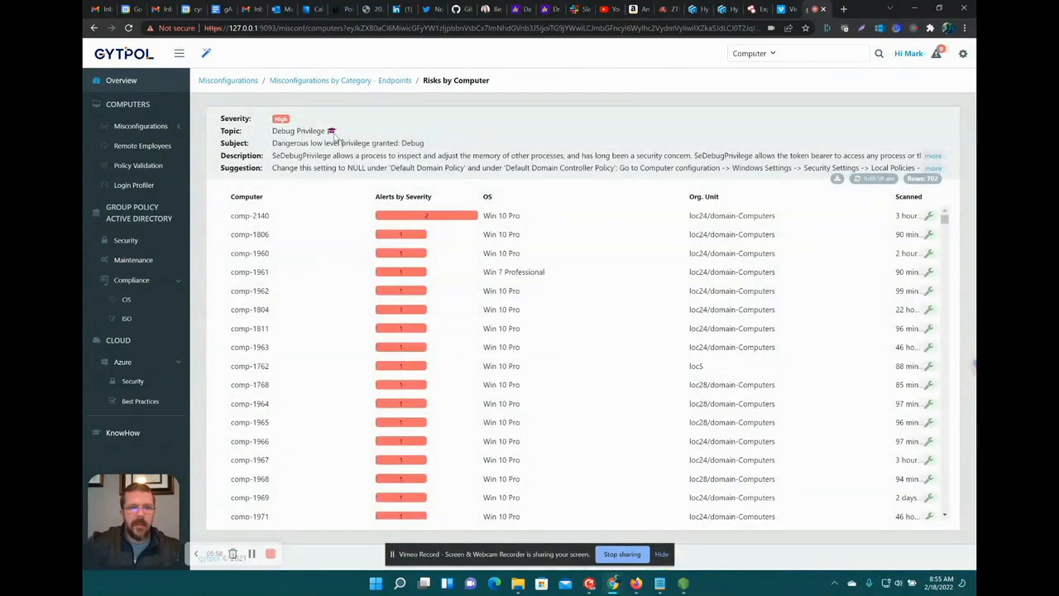
pyautogui.click(331, 131)
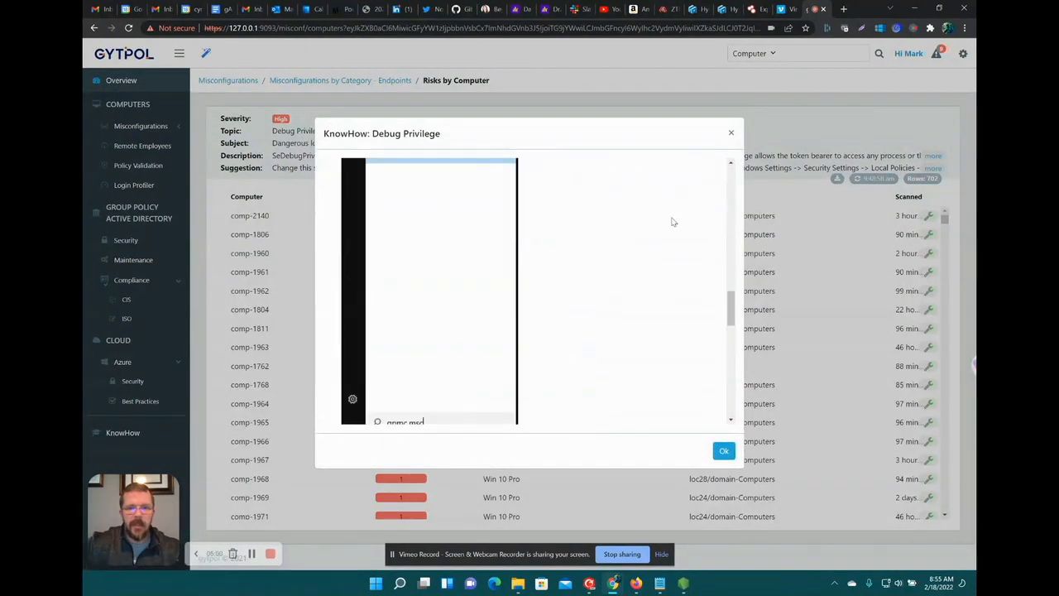
pyautogui.click(723, 450)
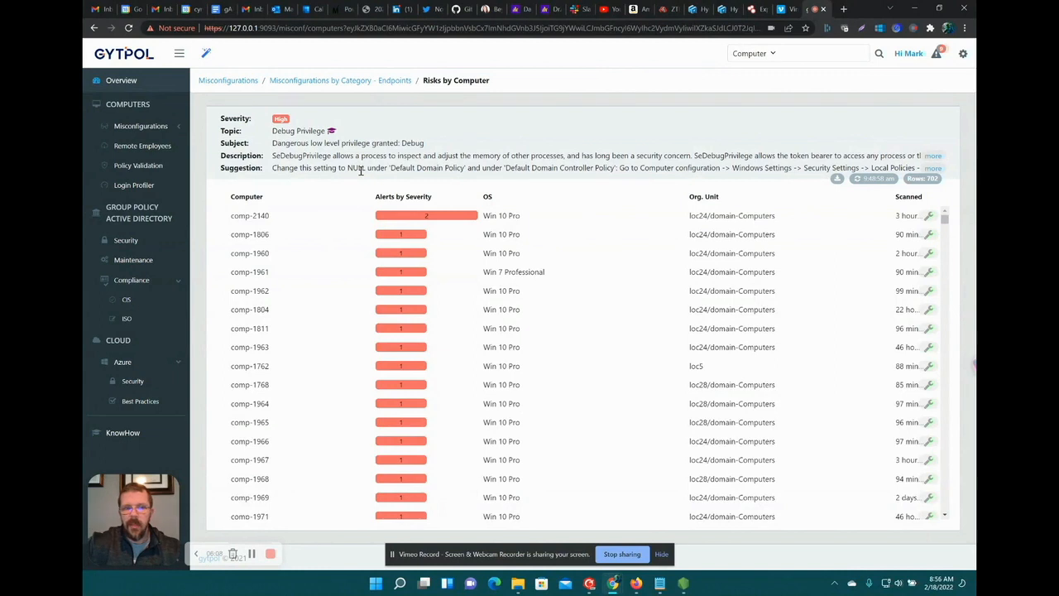
pyautogui.moveTo(466, 225)
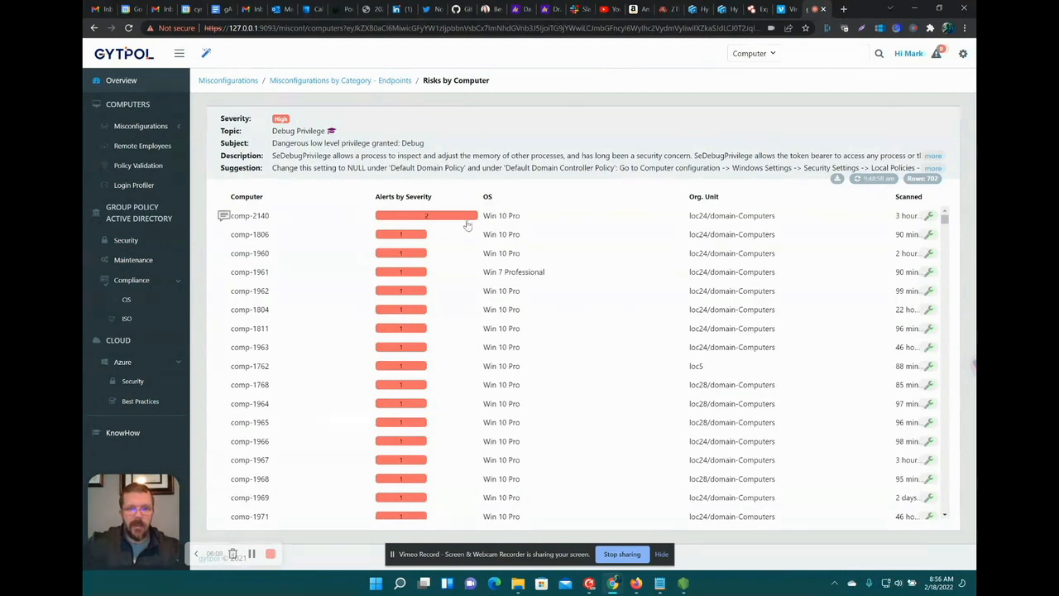
# - View comp-2140's Debug Privilege findings, cancel its action dialog unused, and return to the overview
pyautogui.click(248, 215)
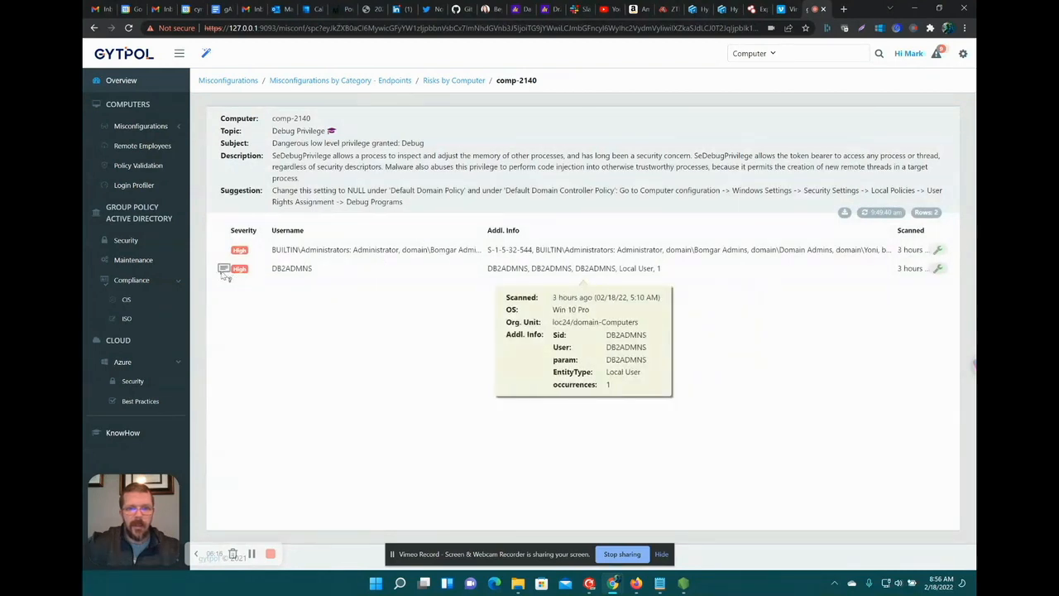
pyautogui.moveTo(749, 291)
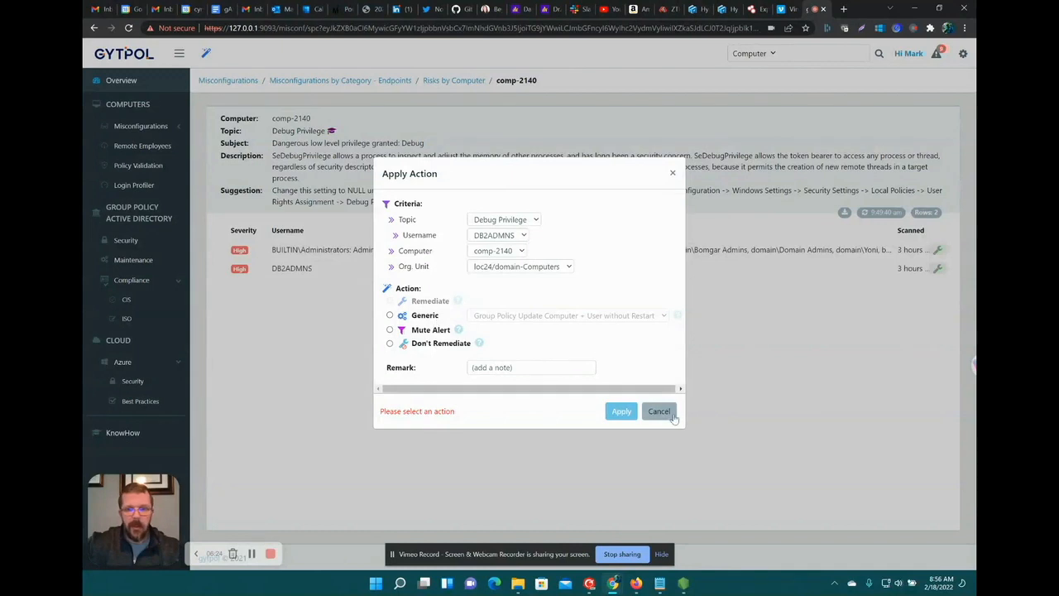
pyautogui.click(658, 411)
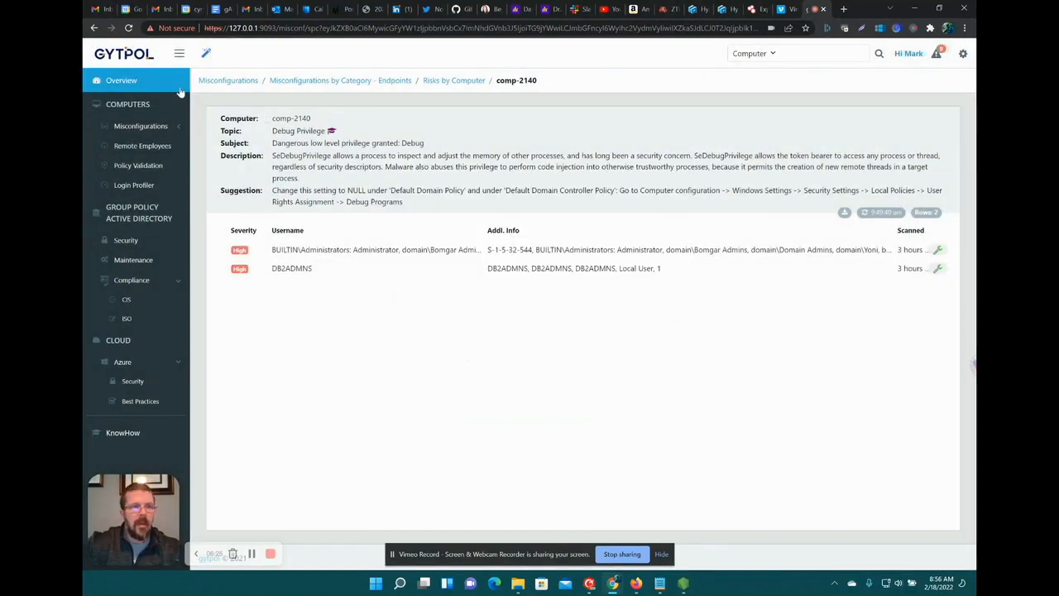
pyautogui.click(121, 79)
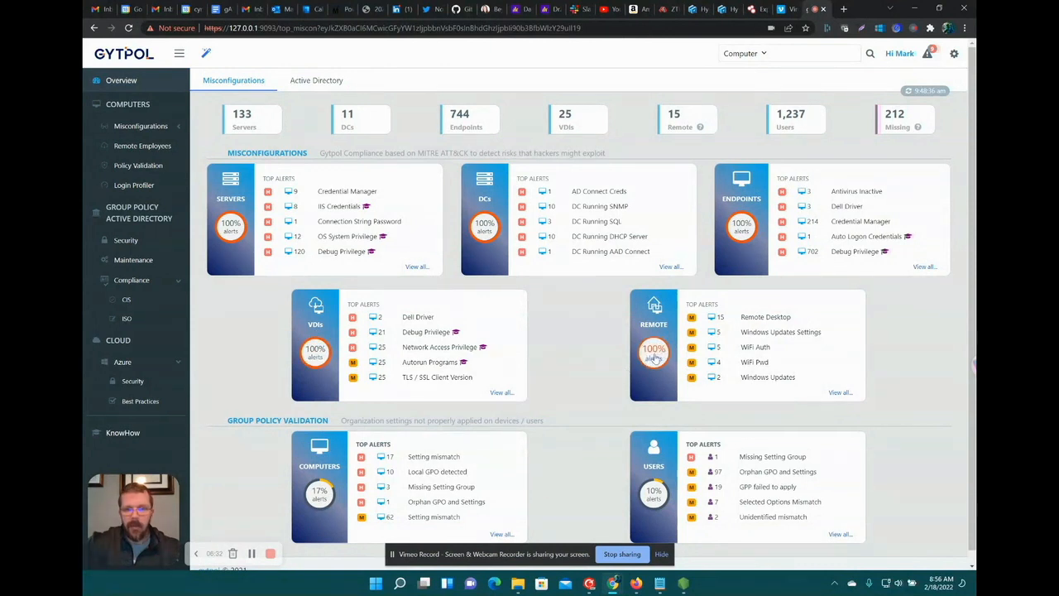
# - List the four remote endpoints flagged with the weak WiFi password alert under Credentials
pyautogui.click(841, 392)
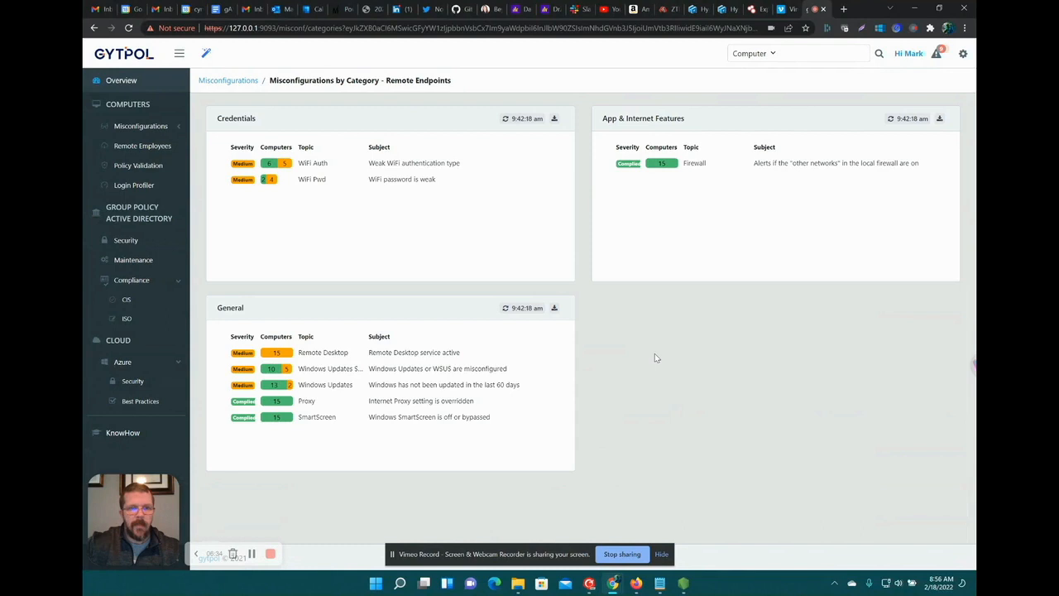
pyautogui.moveTo(637, 158)
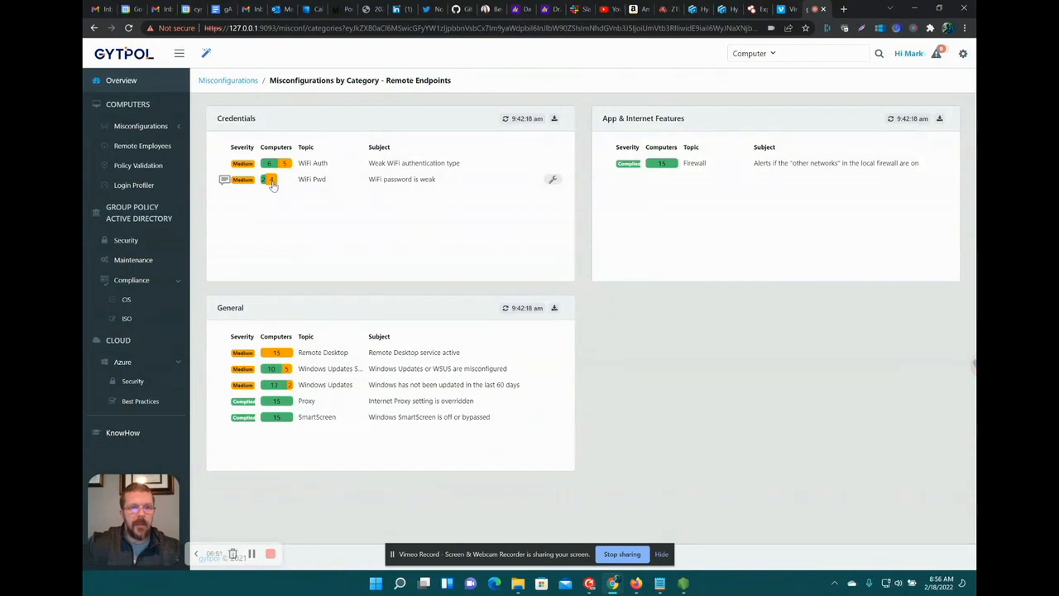
pyautogui.click(268, 178)
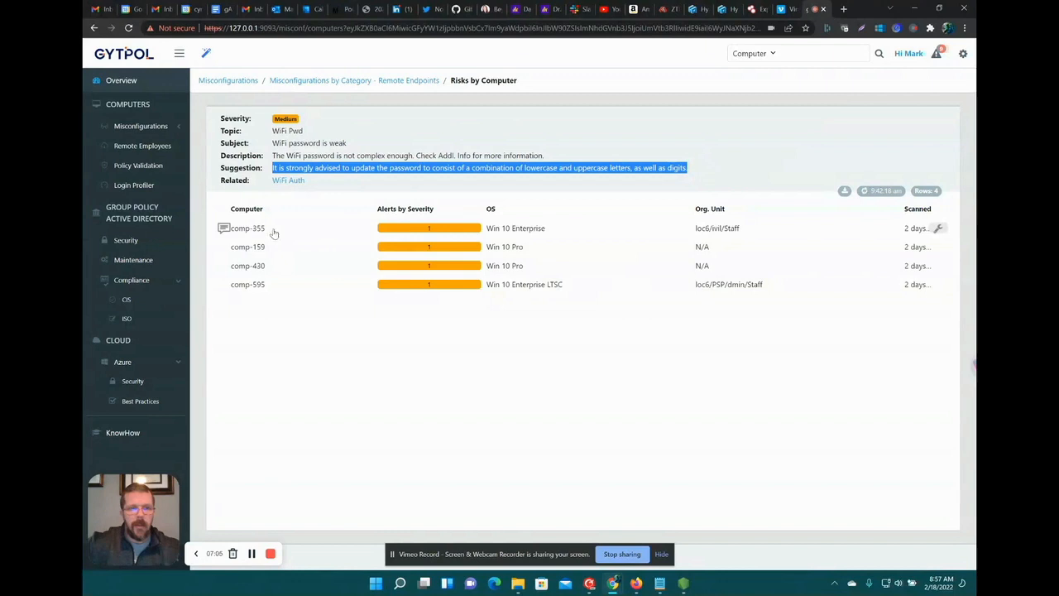
# - Show comp-355's digits-only WiFi password finding, cancel the Apply Action dialog, and return to Overview
pyautogui.click(249, 229)
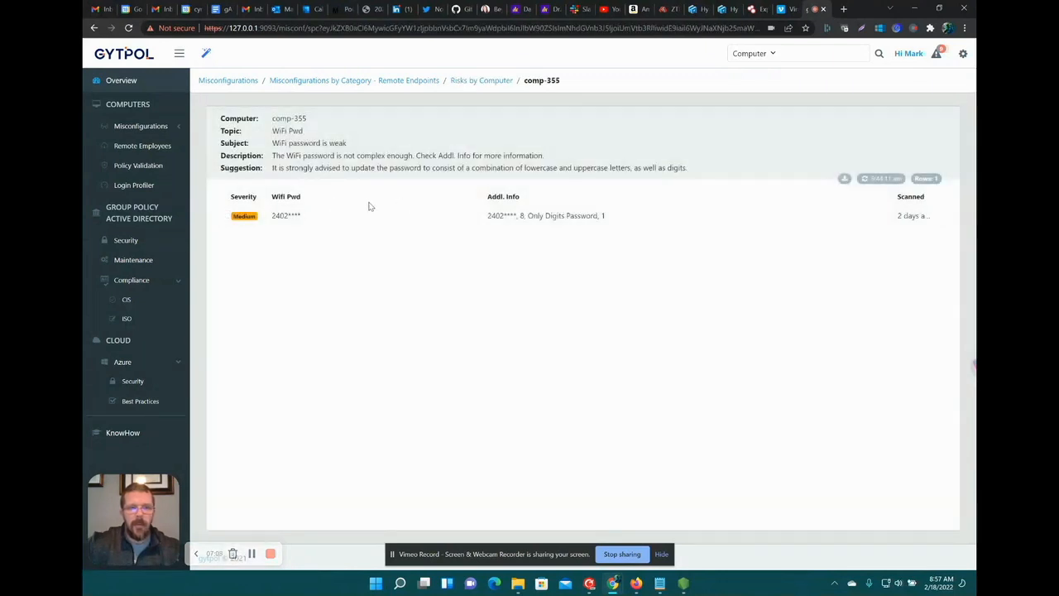
pyautogui.moveTo(223, 215)
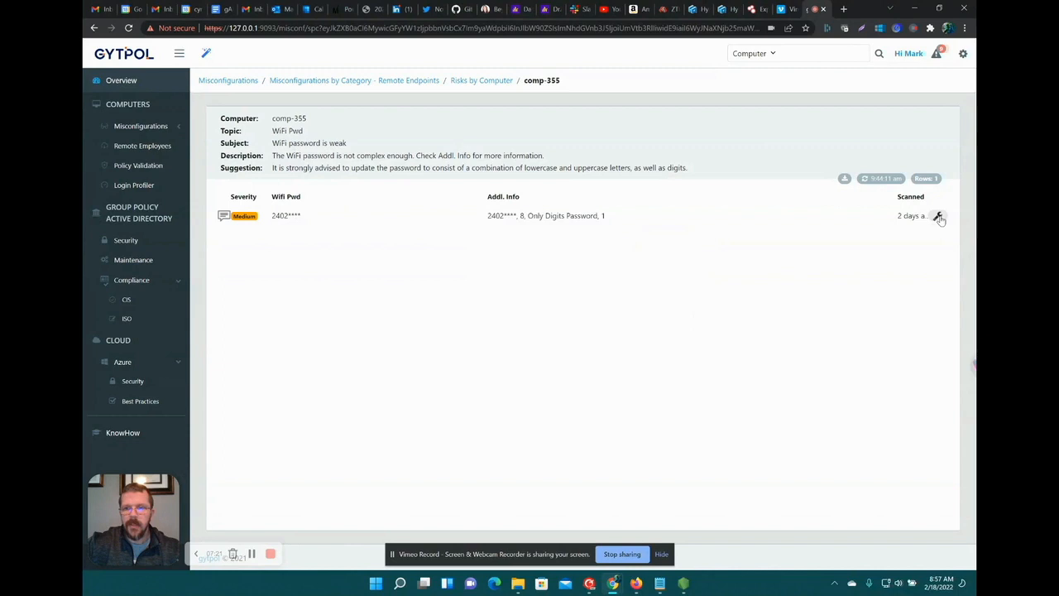
pyautogui.click(940, 215)
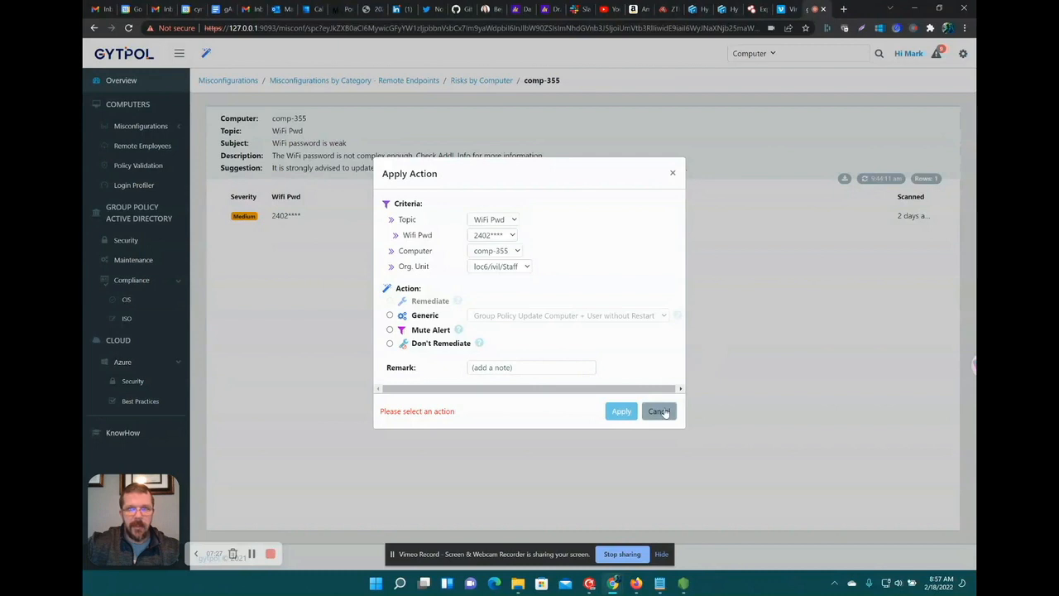
pyautogui.click(659, 410)
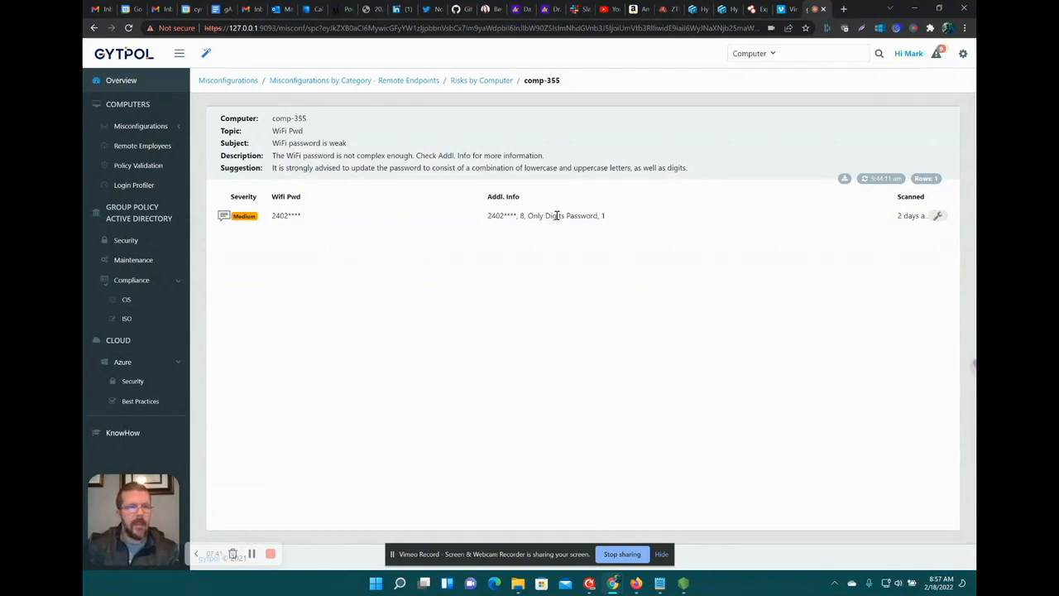
pyautogui.click(121, 80)
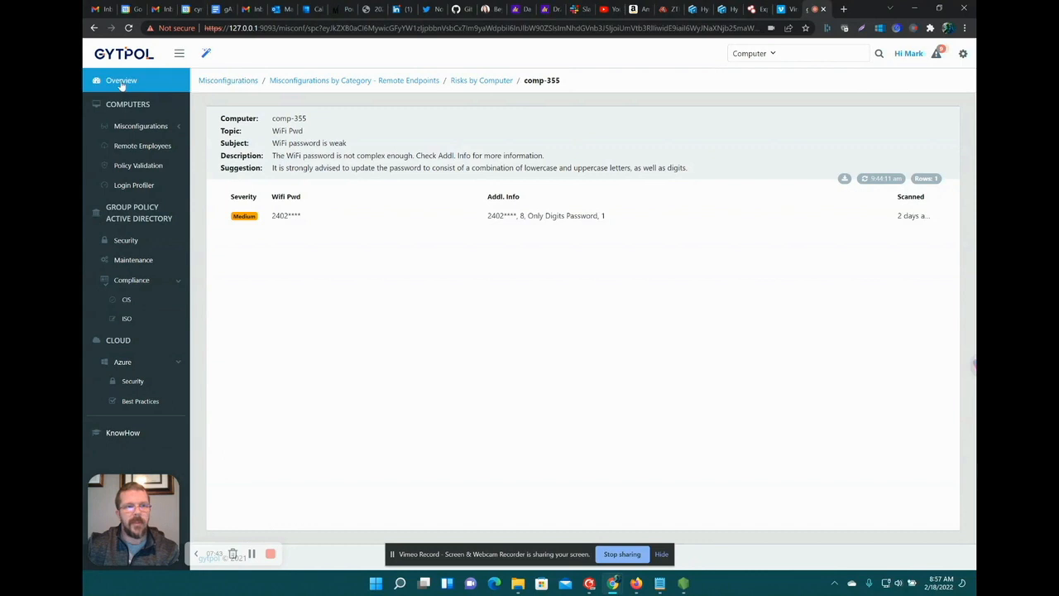
# - Show comp-519's Remote Desktop finding with its full description and stopped, disabled RDS service details
pyautogui.click(121, 79)
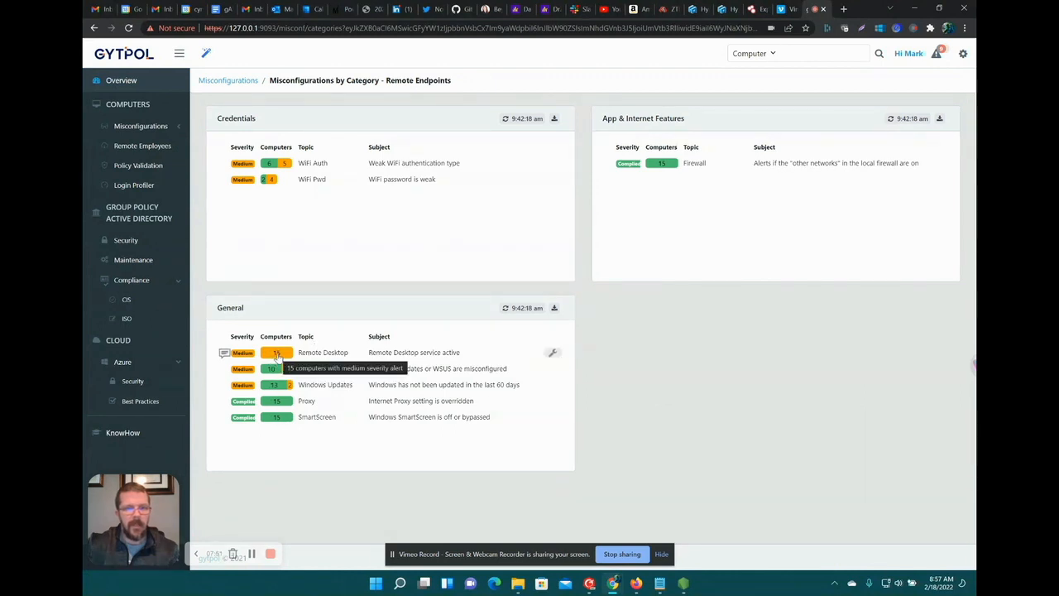
pyautogui.click(323, 351)
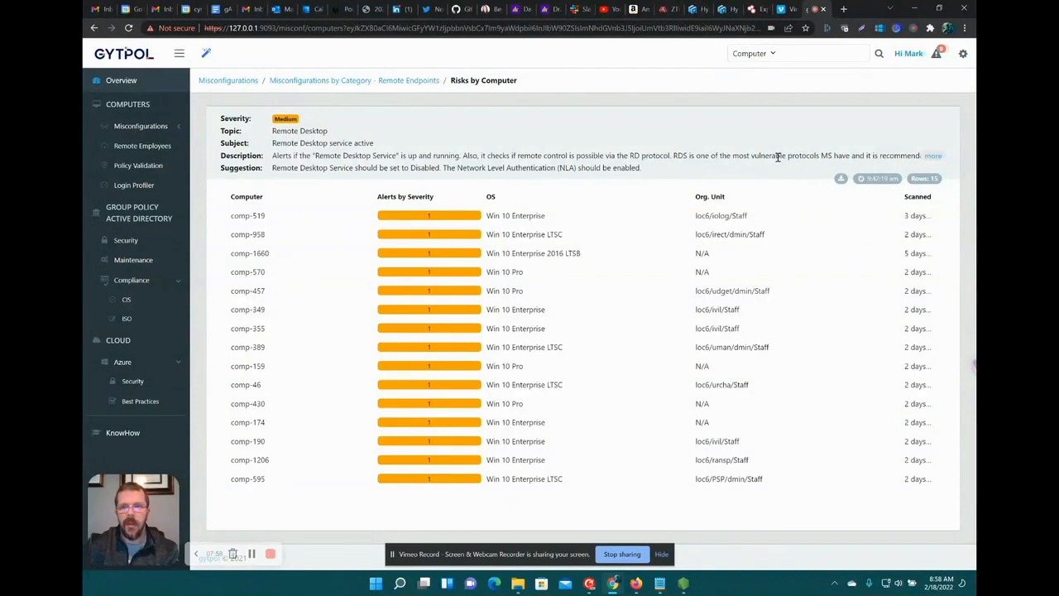
pyautogui.click(933, 155)
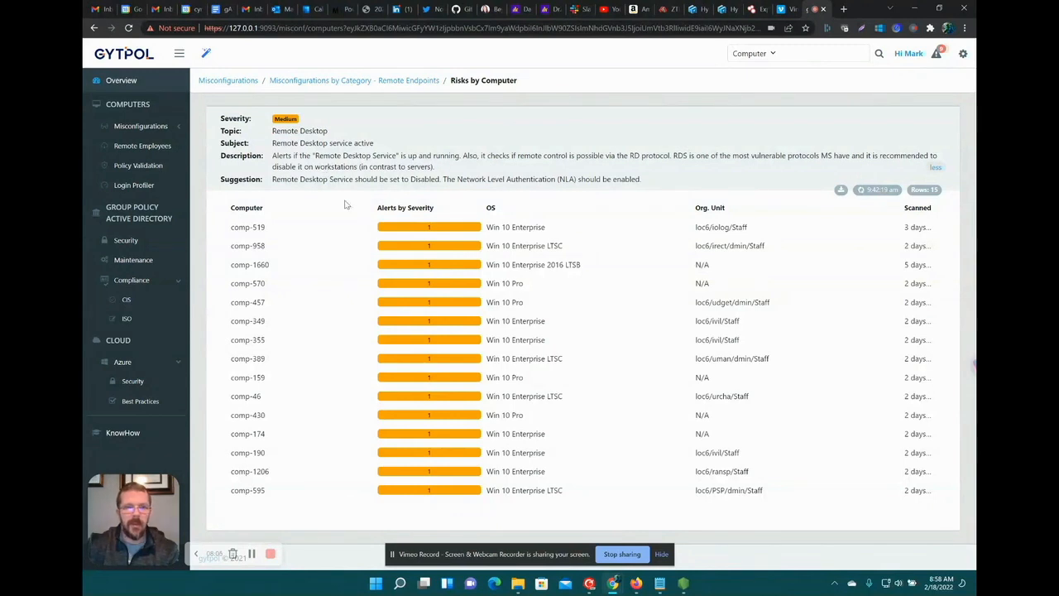
pyautogui.click(248, 227)
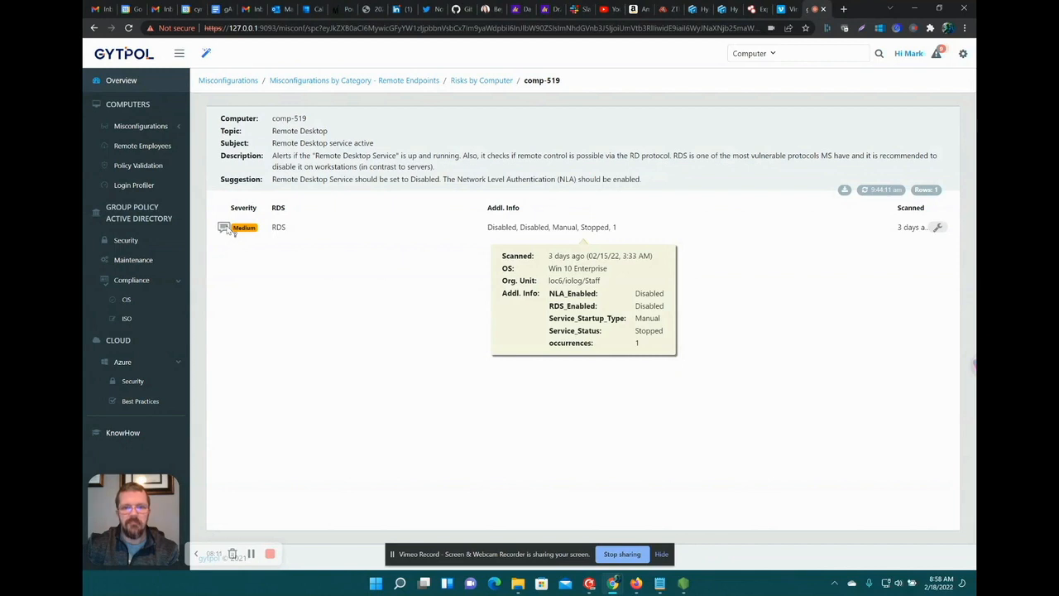
pyautogui.moveTo(937, 230)
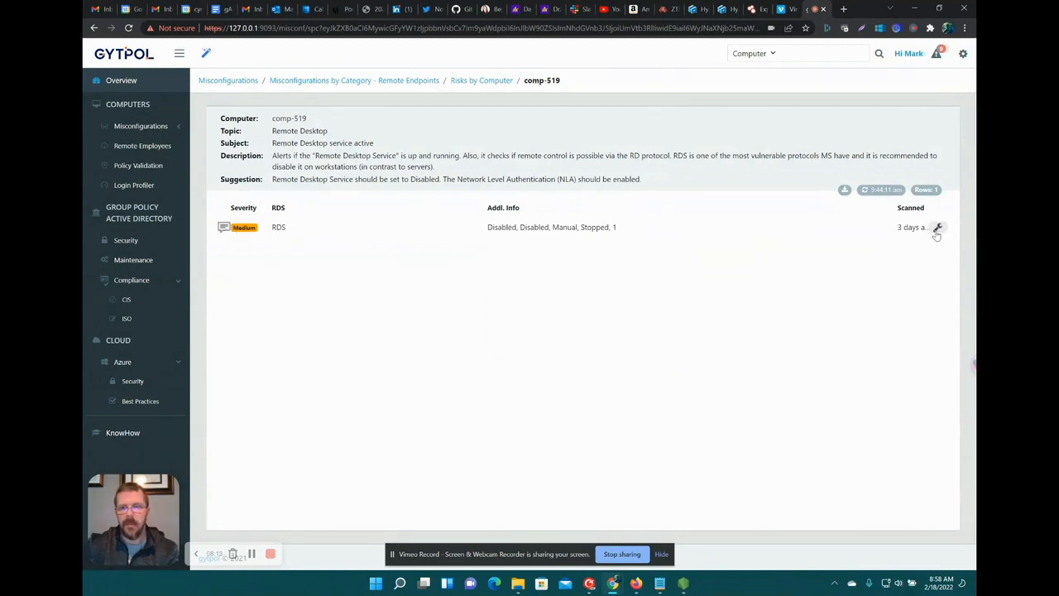
pyautogui.moveTo(725, 255)
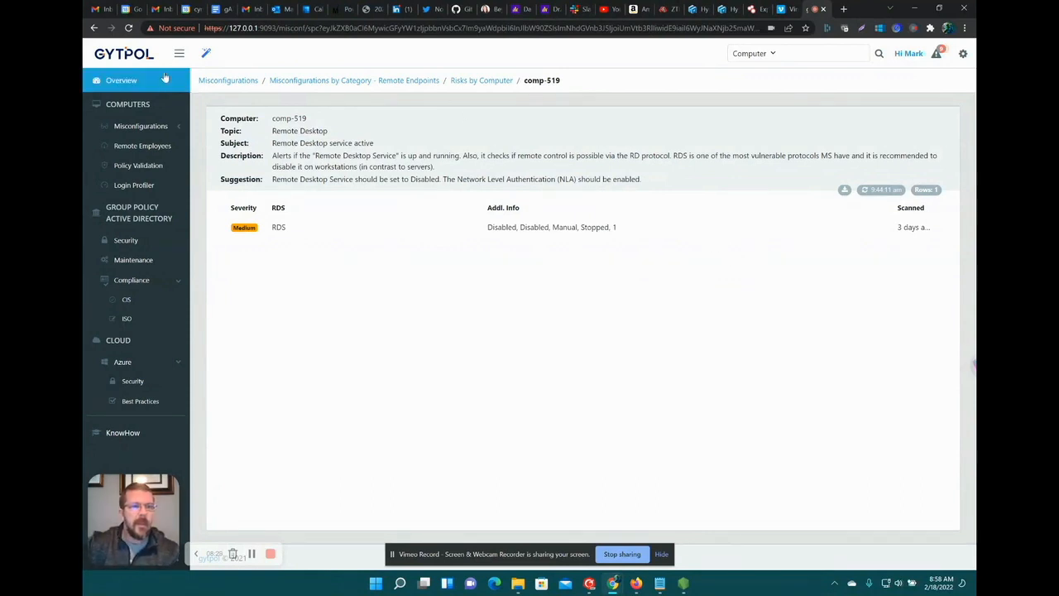
pyautogui.click(121, 79)
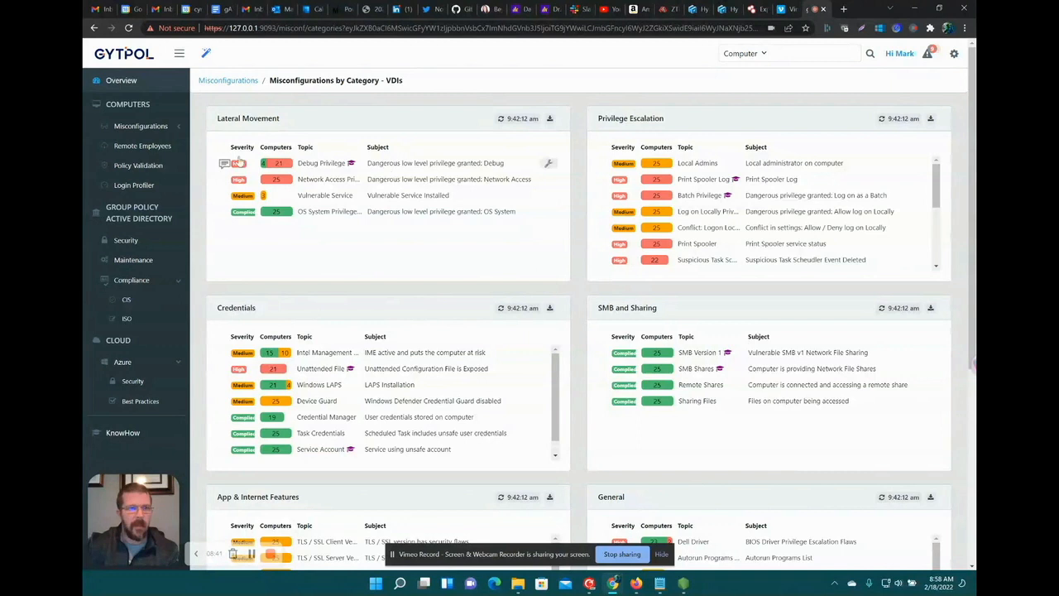
# - Show the Computer Policy Validation page with 2,234 scanned computers and 1,237 users
pyautogui.click(139, 165)
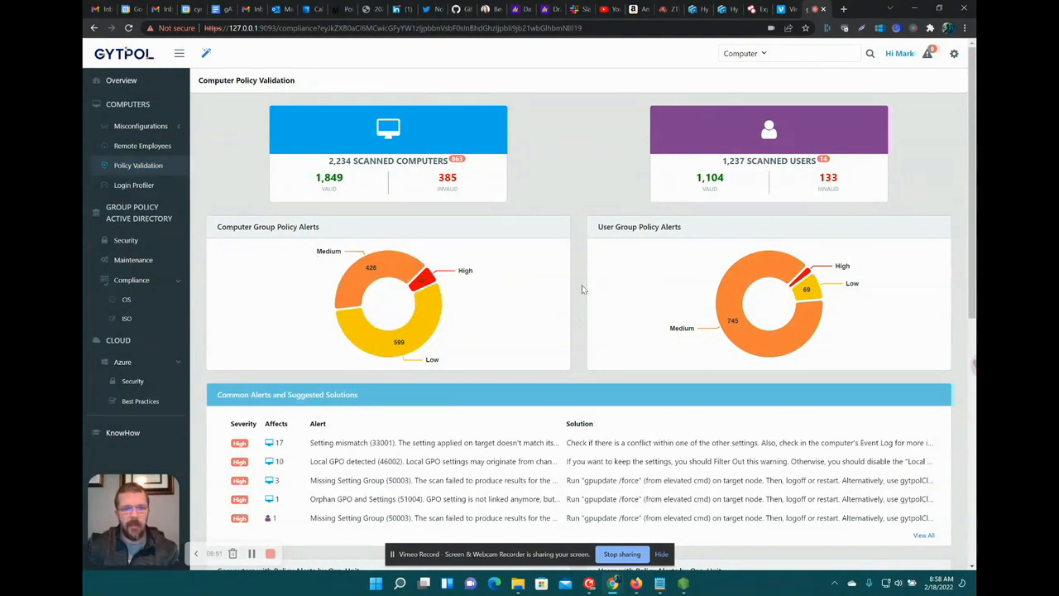
# - Review the Computer Login Profiler's slowest startup times, then show GP / AD Security's 126 GPOs
pyautogui.scroll(-3)
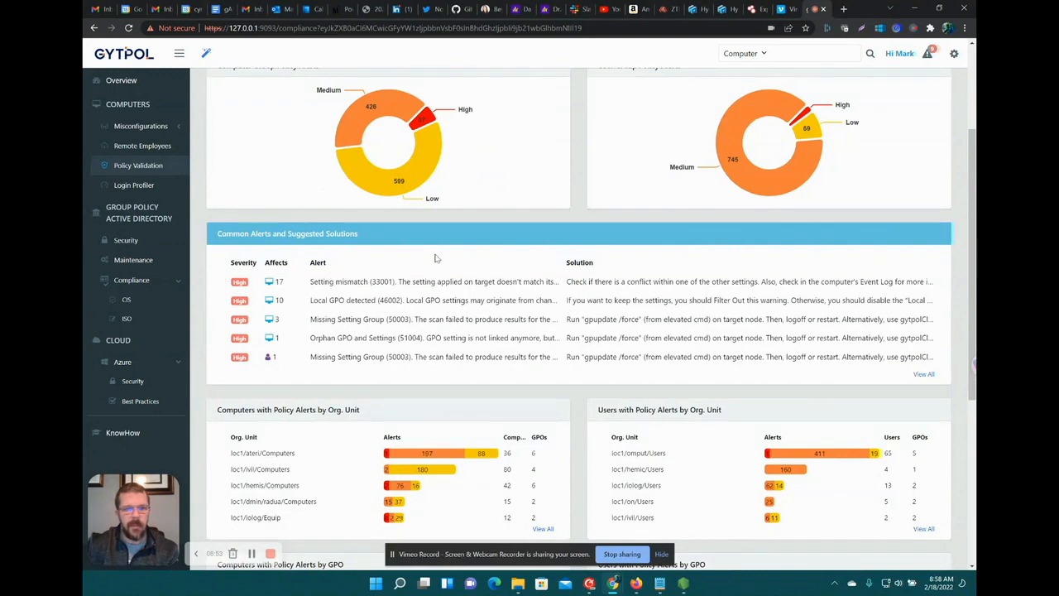
pyautogui.moveTo(587, 284)
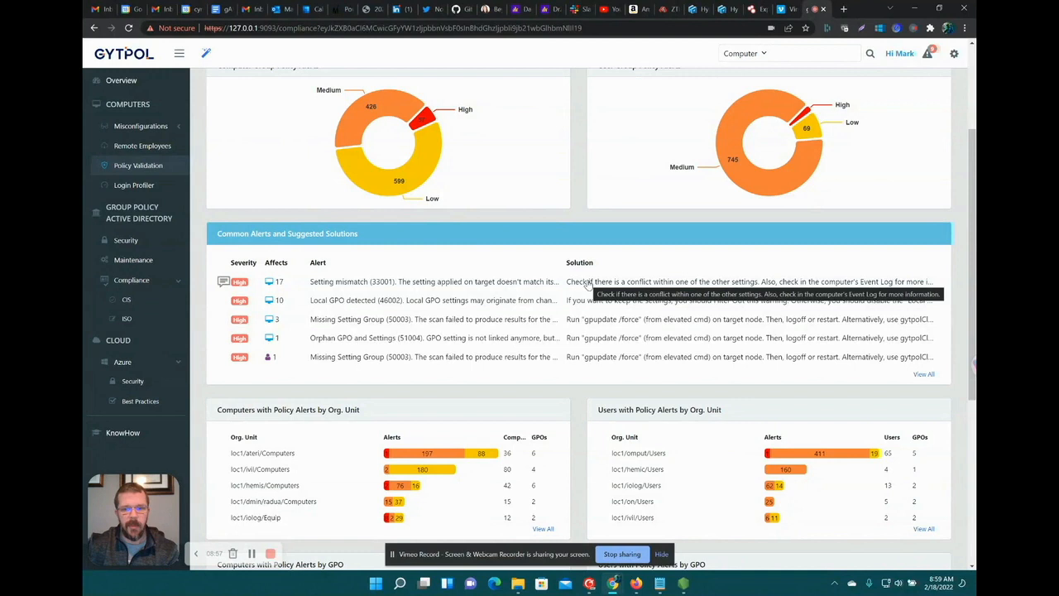
pyautogui.scroll(-3)
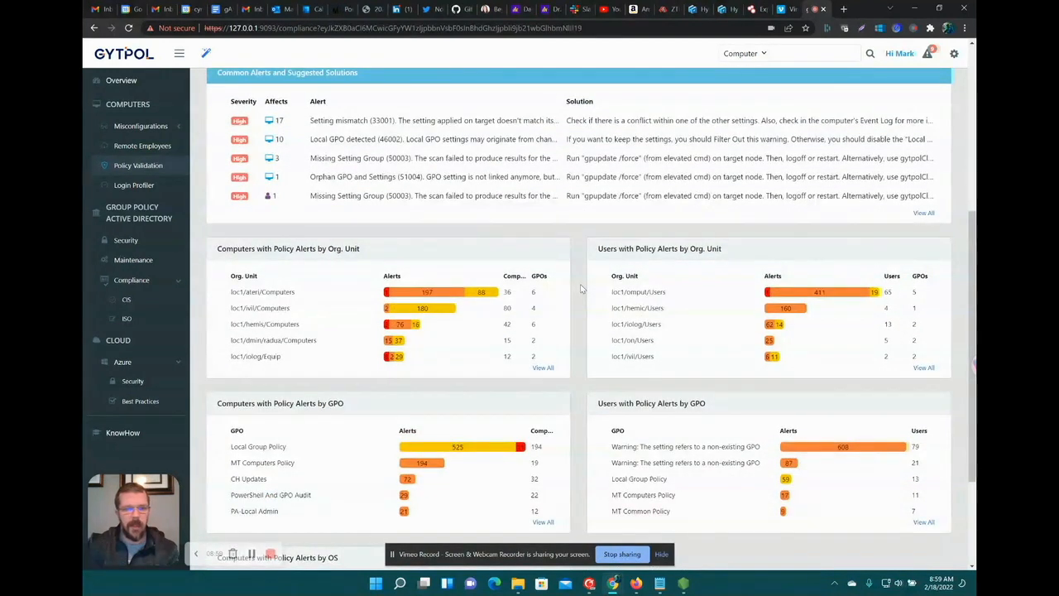
pyautogui.scroll(-3)
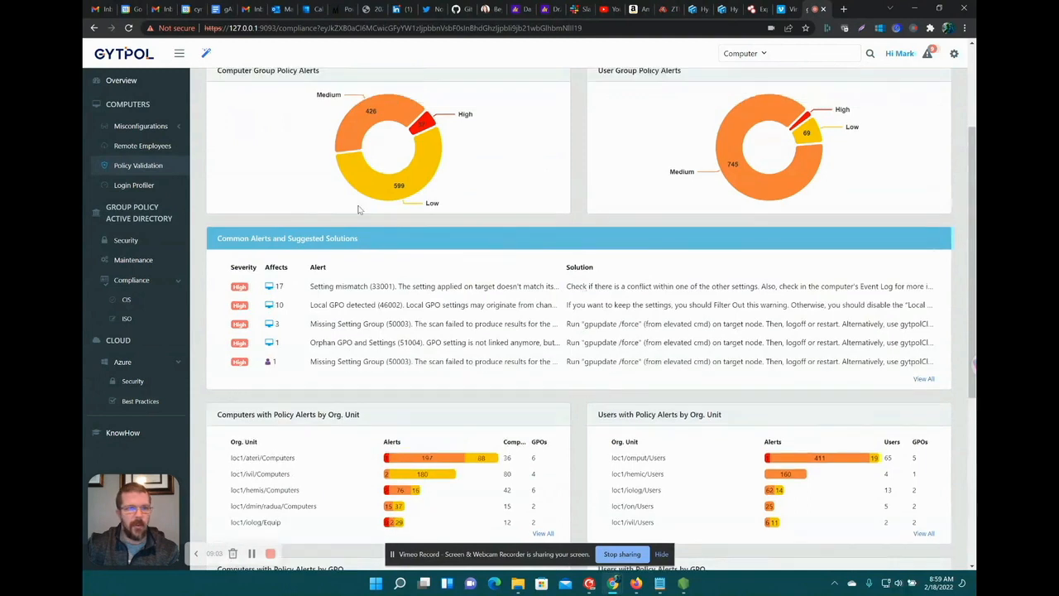
pyautogui.click(135, 186)
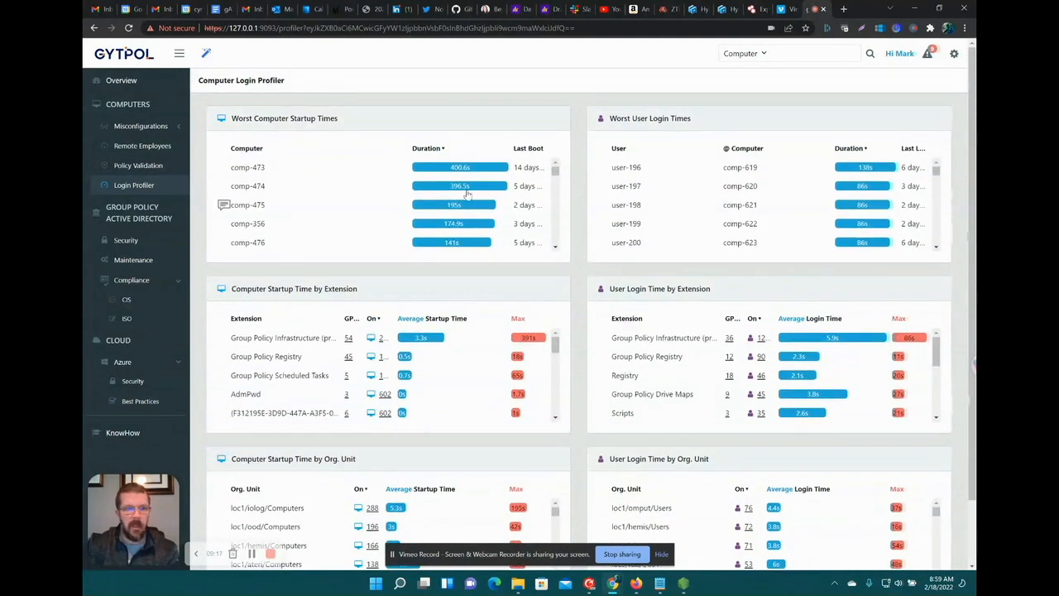
pyautogui.click(125, 240)
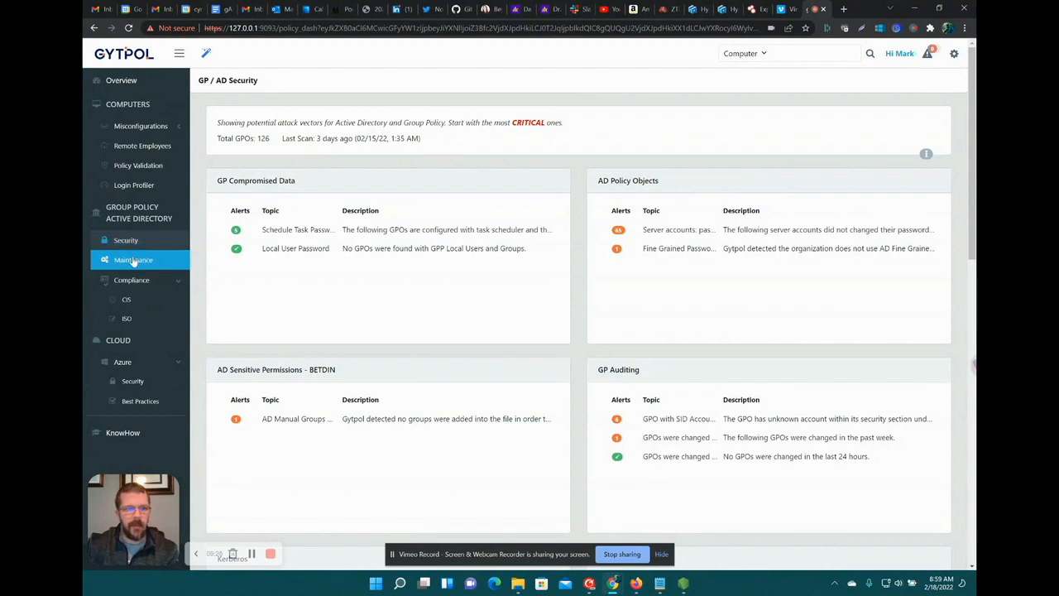
# - Show the GP / AD Maintenance findings for cleanup, performance, general and collections
pyautogui.click(133, 258)
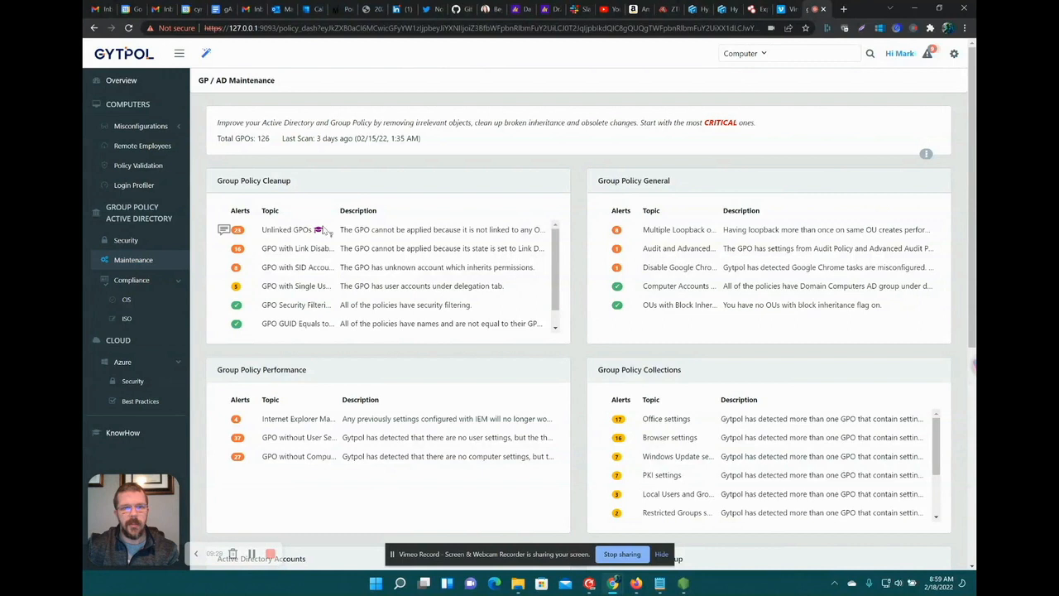
pyautogui.moveTo(324, 231)
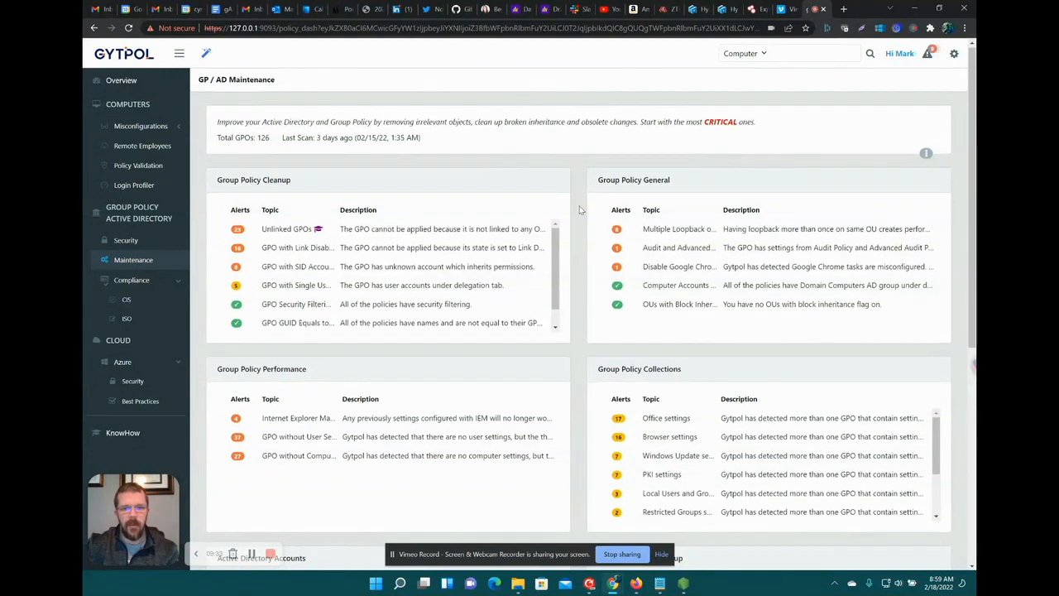
# - Show the CIS Compliance report from the Compliance section of the sidebar
pyautogui.scroll(-3)
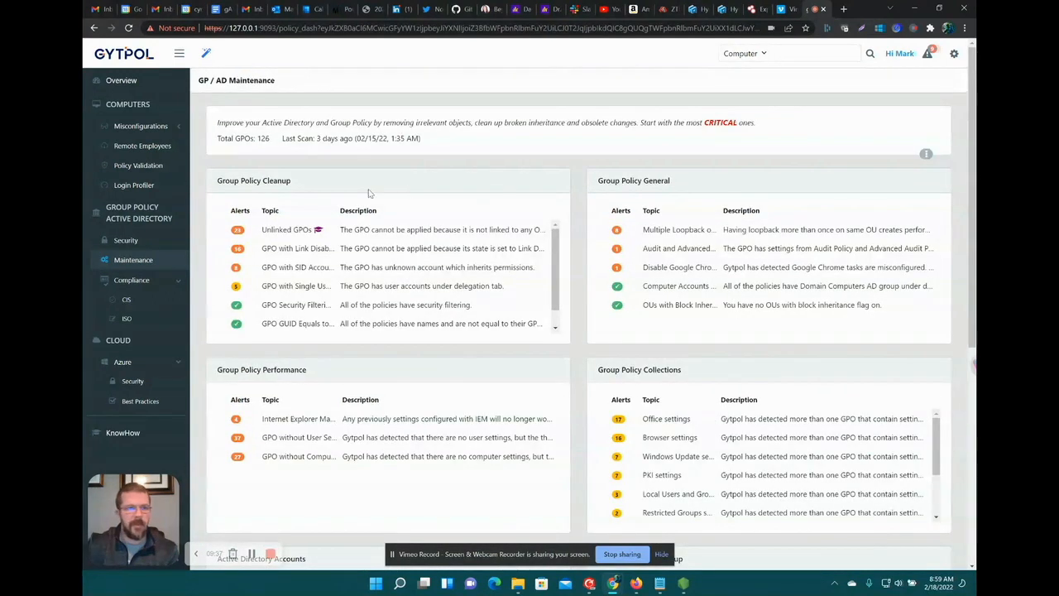
pyautogui.click(126, 298)
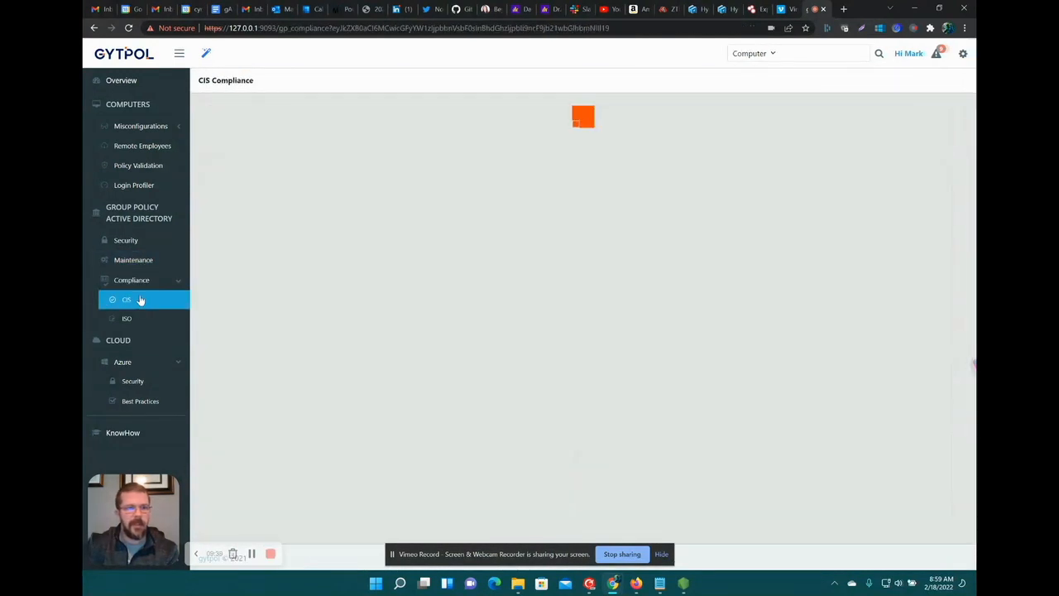
# - Review the CIS hardening settings and current values, then show the ISO Auditing – General settings
pyautogui.click(126, 298)
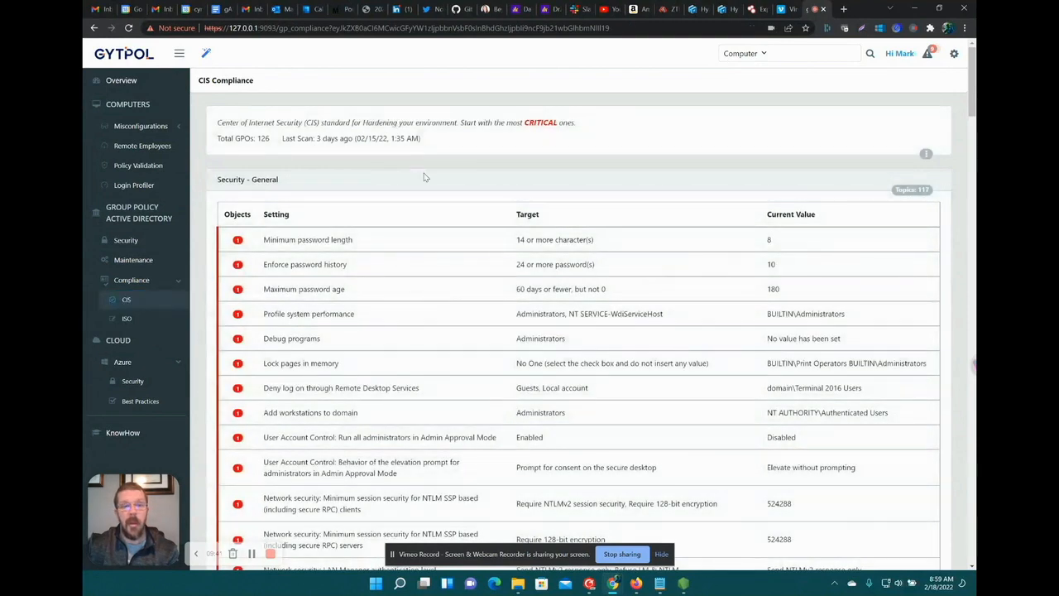
pyautogui.scroll(-3)
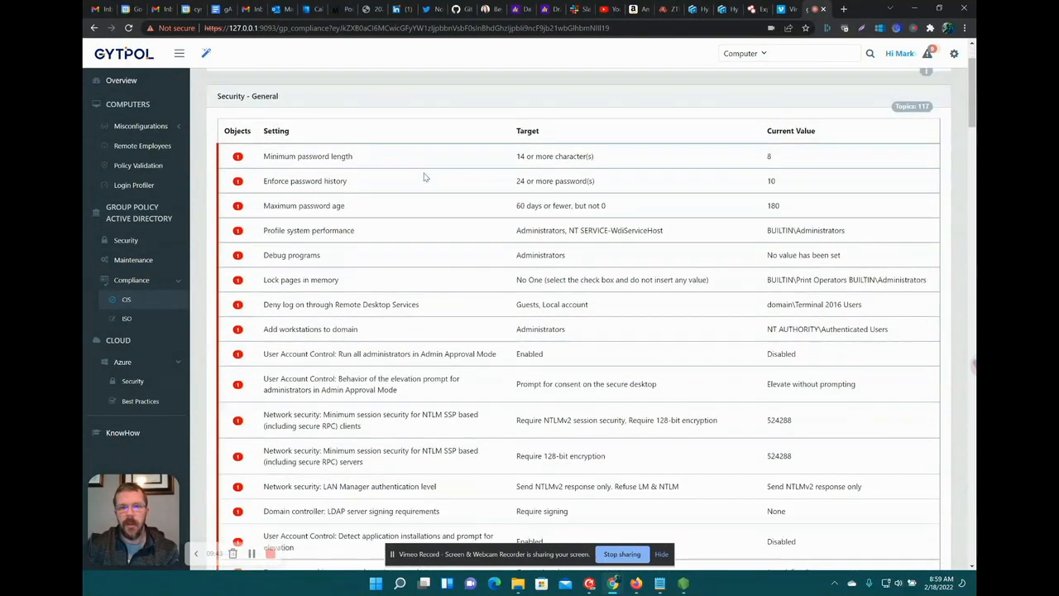
pyautogui.scroll(-3)
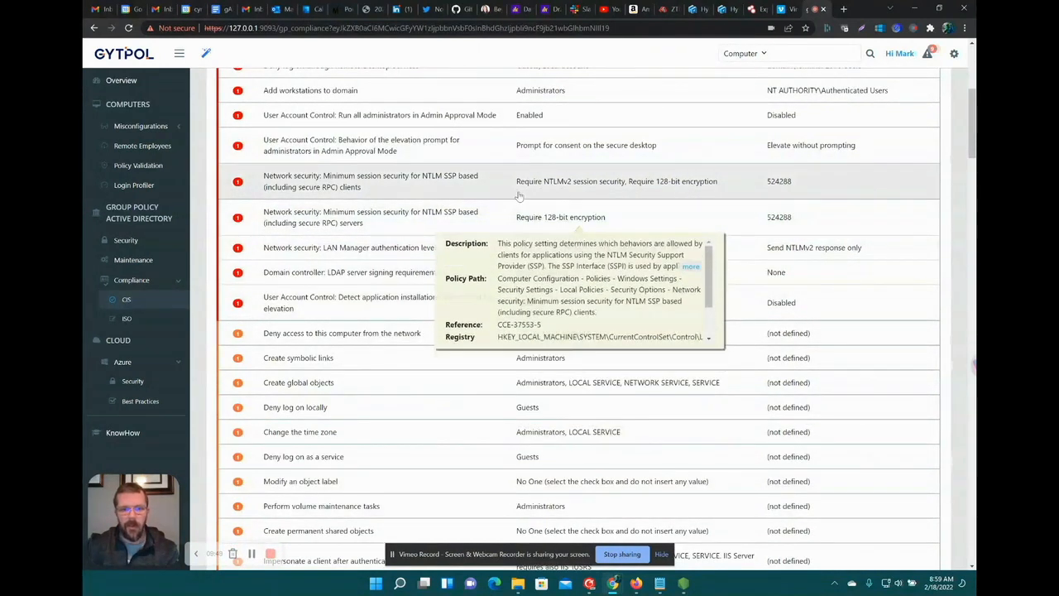
pyautogui.scroll(-3)
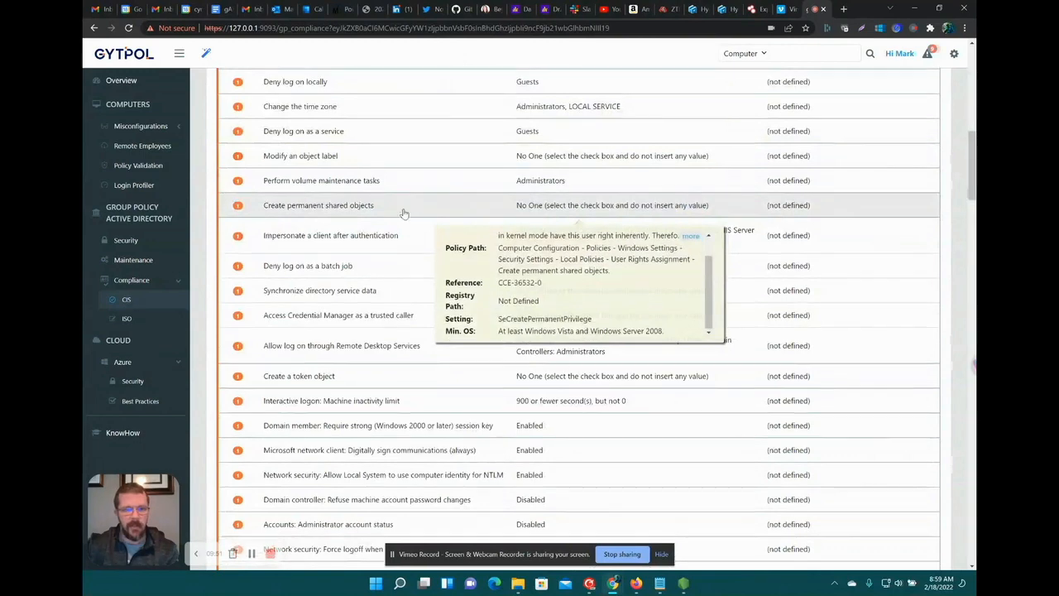
pyautogui.scroll(-3)
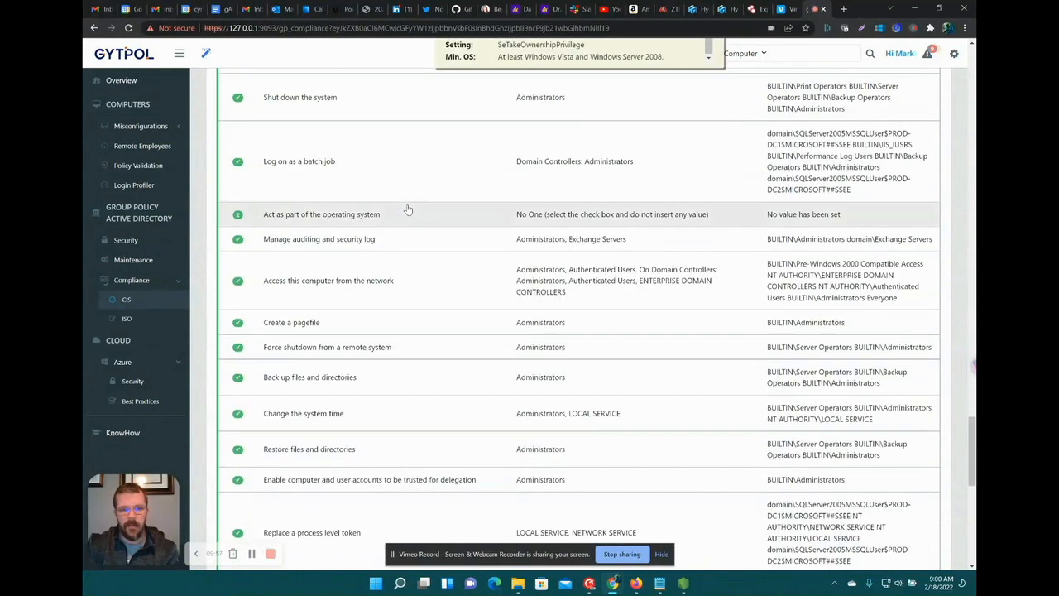
pyautogui.scroll(-3)
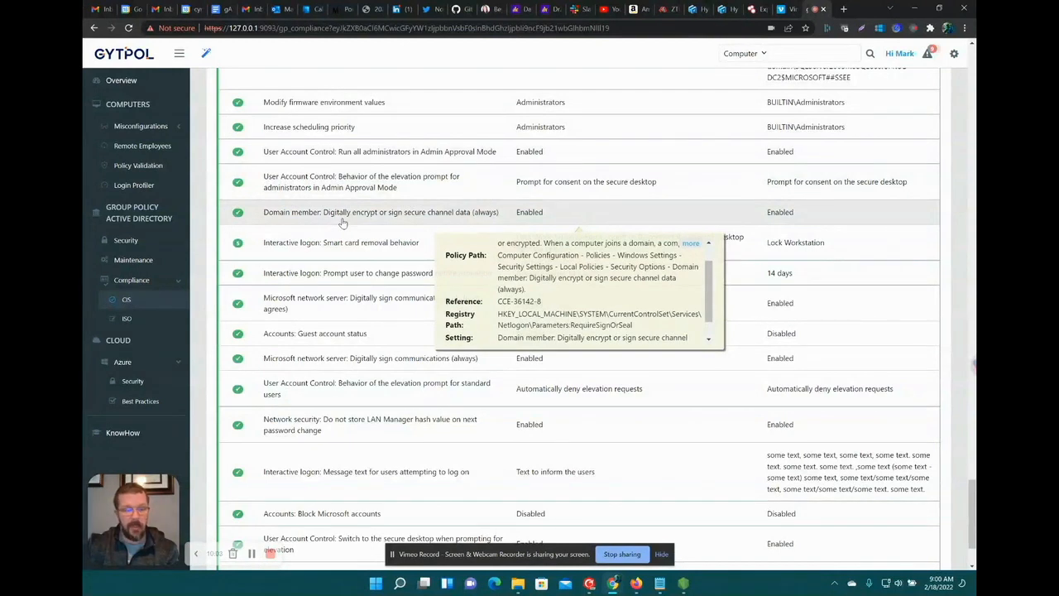
pyautogui.click(125, 318)
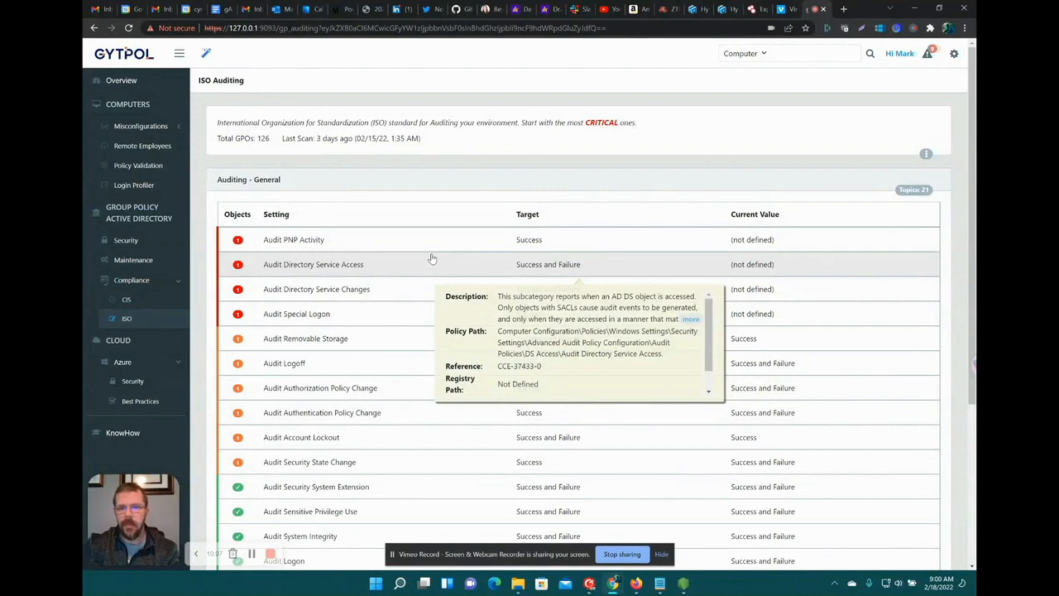
pyautogui.moveTo(364, 169)
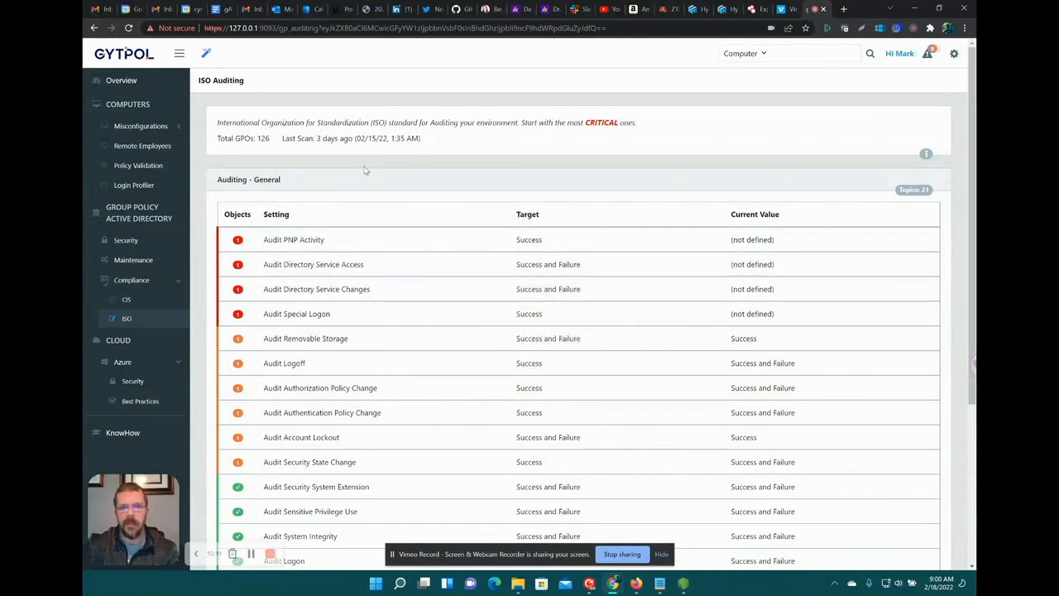
# - Review the ISO audit policy settings, then show Azure Security's policy, credentials and permissions alerts
pyautogui.scroll(-3)
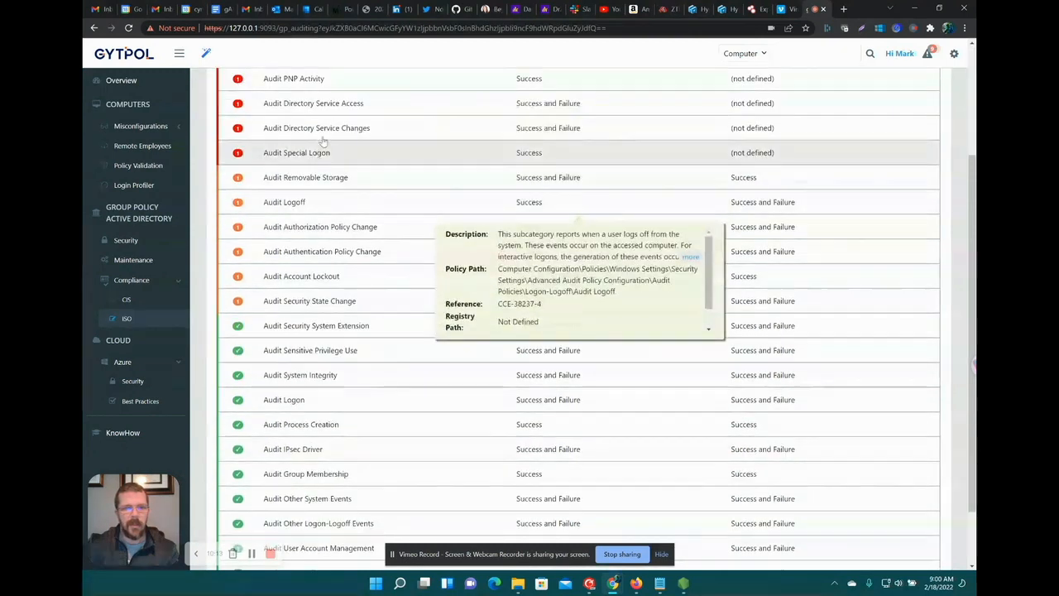
pyautogui.moveTo(356, 351)
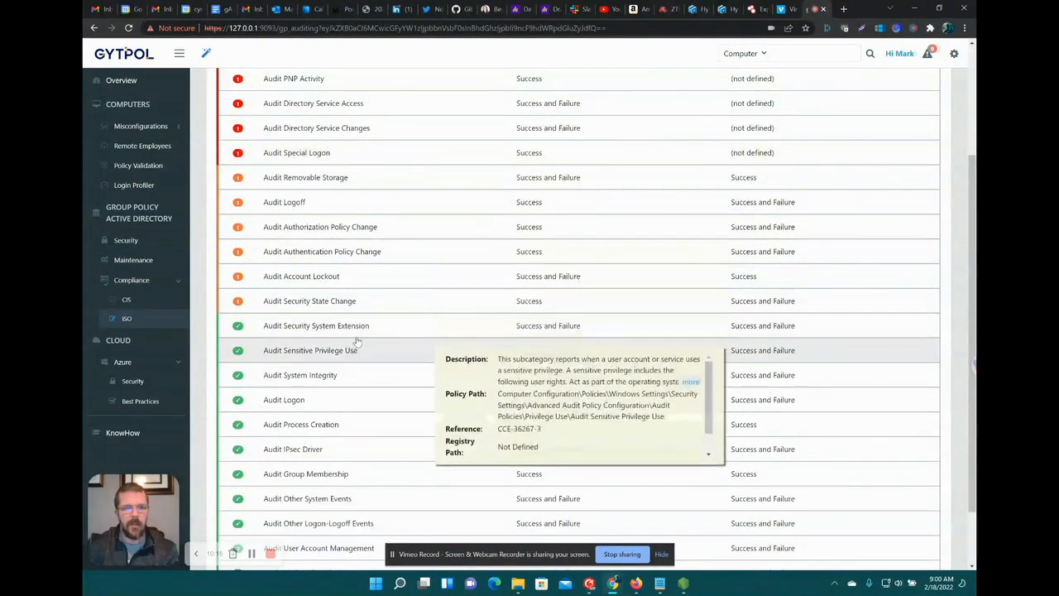
pyautogui.scroll(-3)
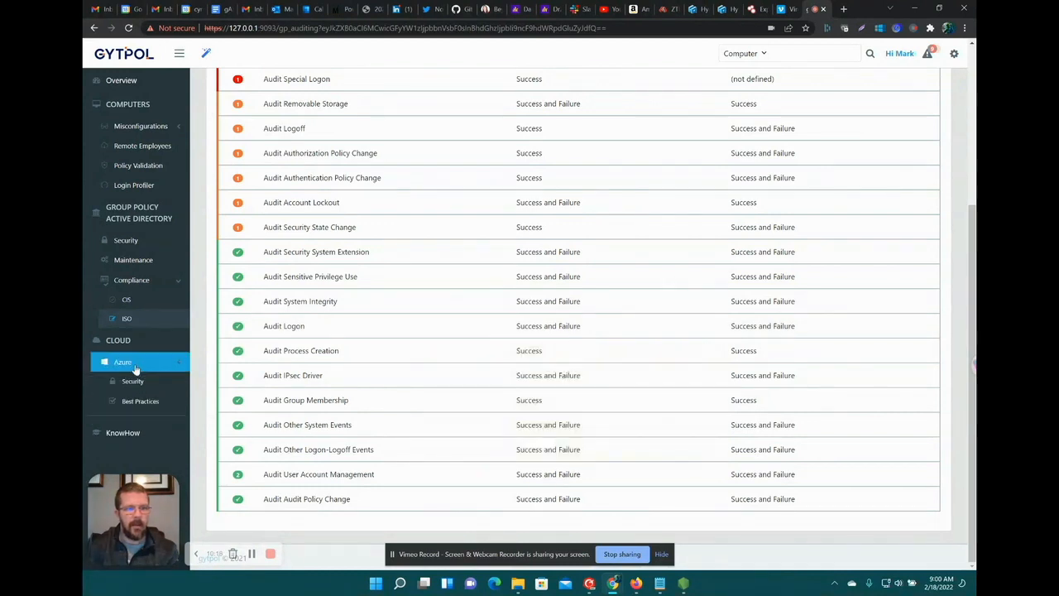
pyautogui.click(132, 380)
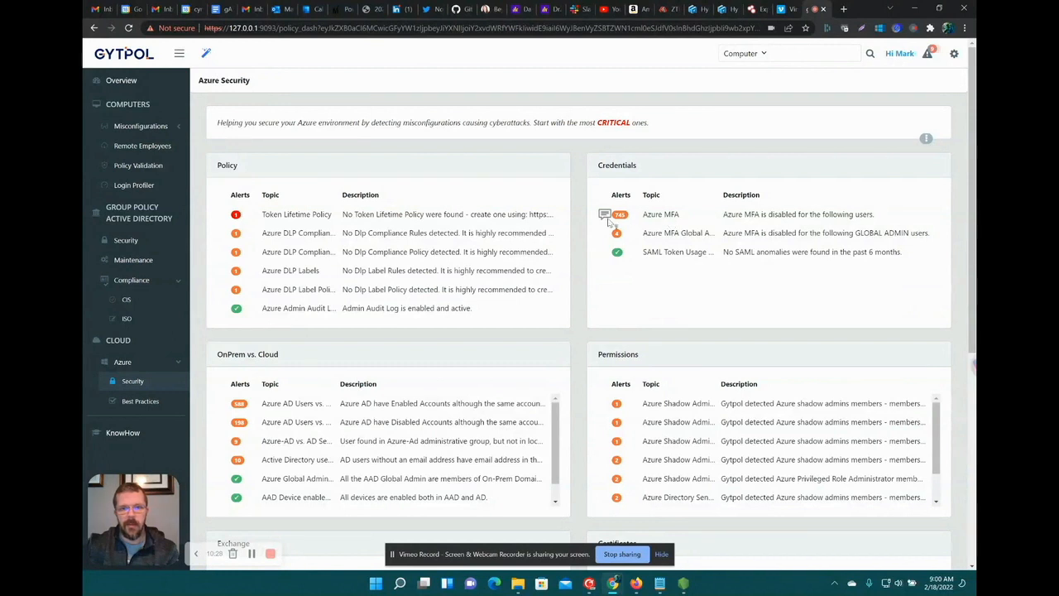
# - Review the Azure Security alerts, then show Azure Best Practices' Exchange anti-spam, ATP and DKIM findings
pyautogui.scroll(-3)
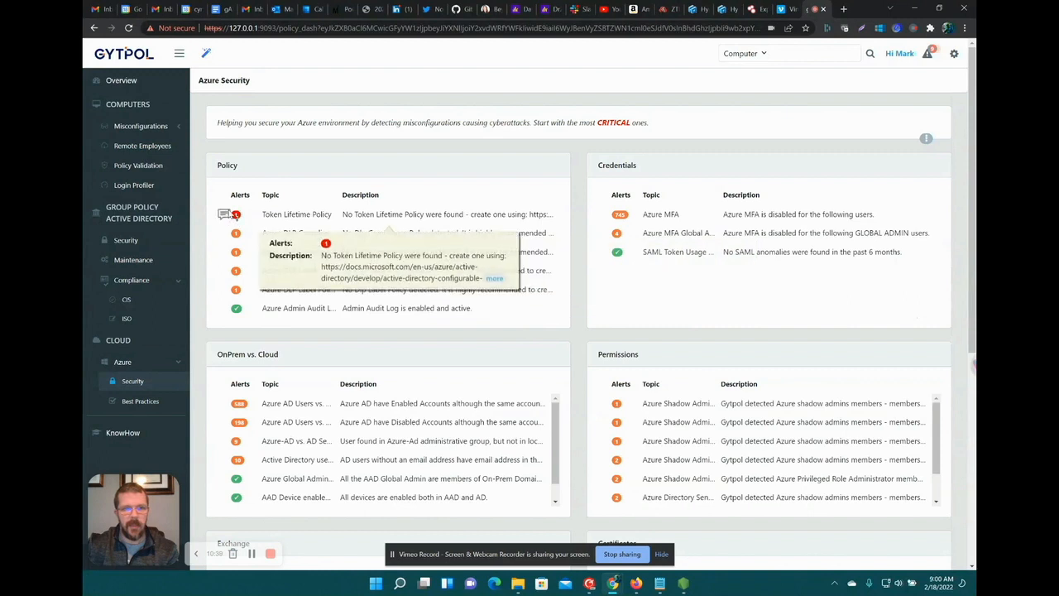
pyautogui.moveTo(311, 215)
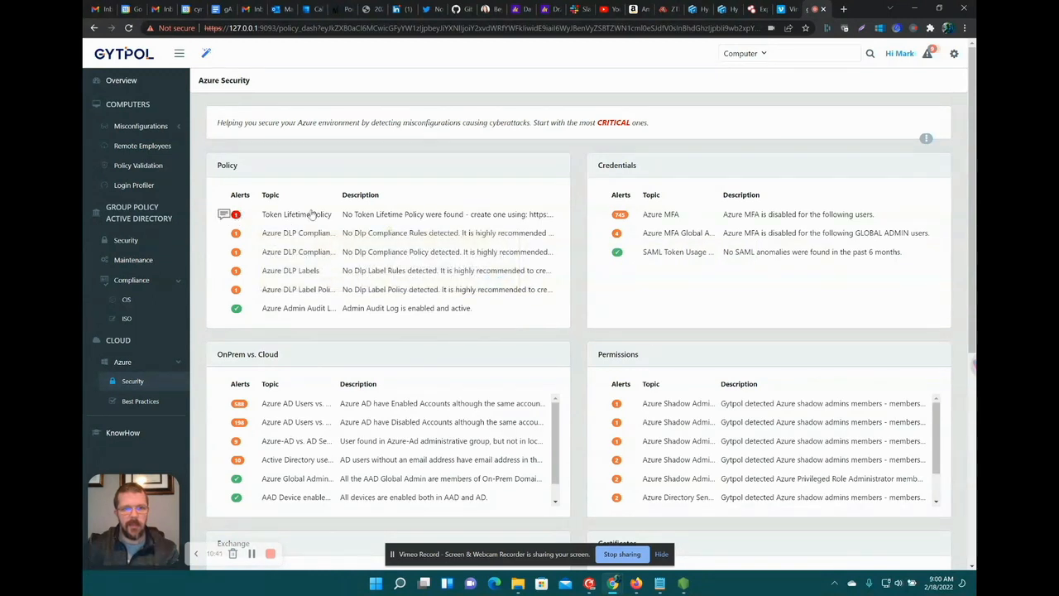
pyautogui.moveTo(450, 222)
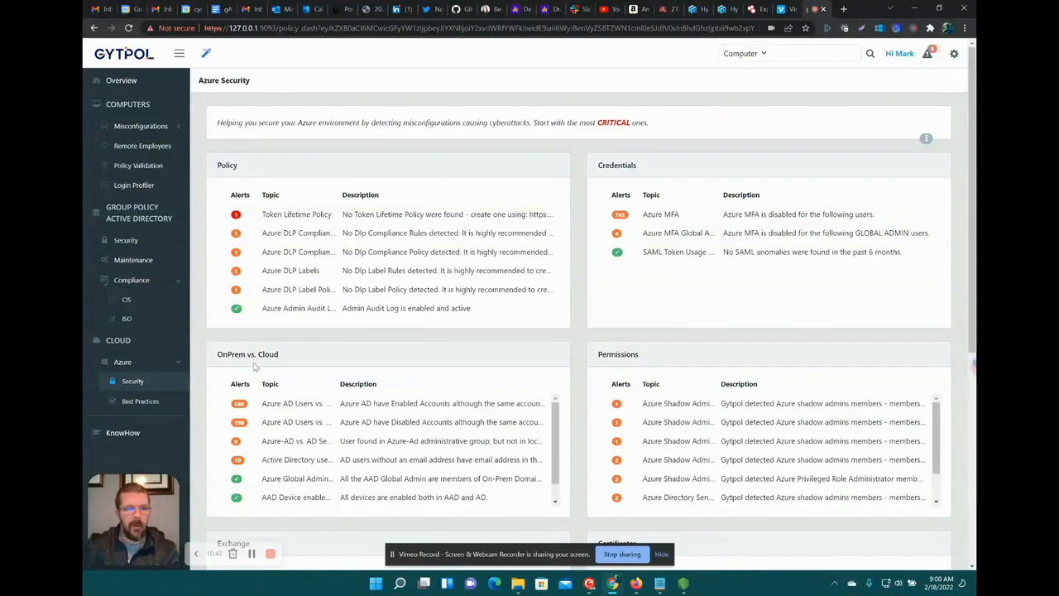
pyautogui.click(139, 400)
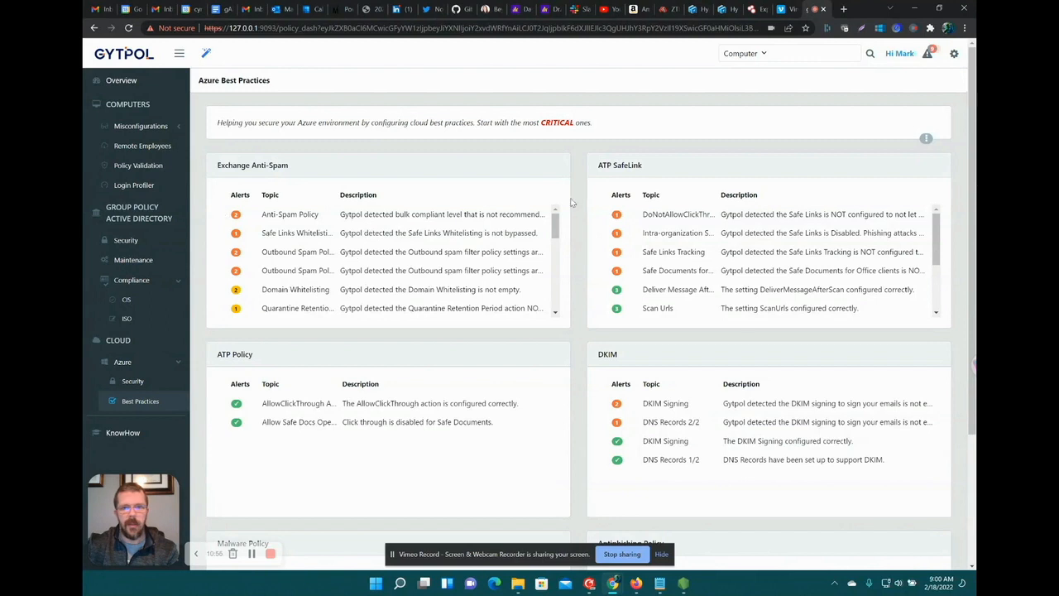
pyautogui.moveTo(602, 199)
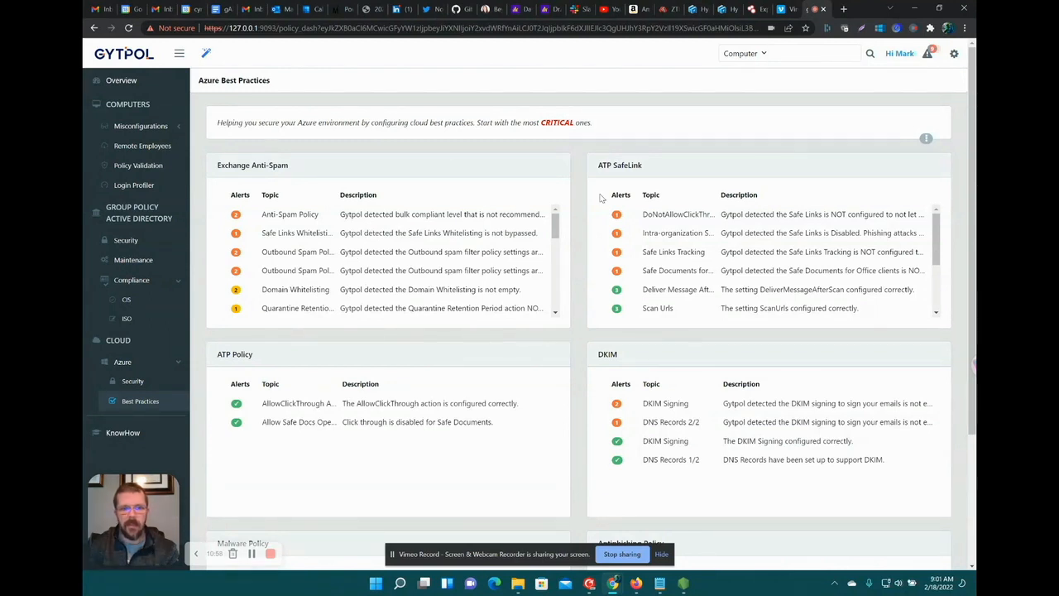
pyautogui.scroll(-3)
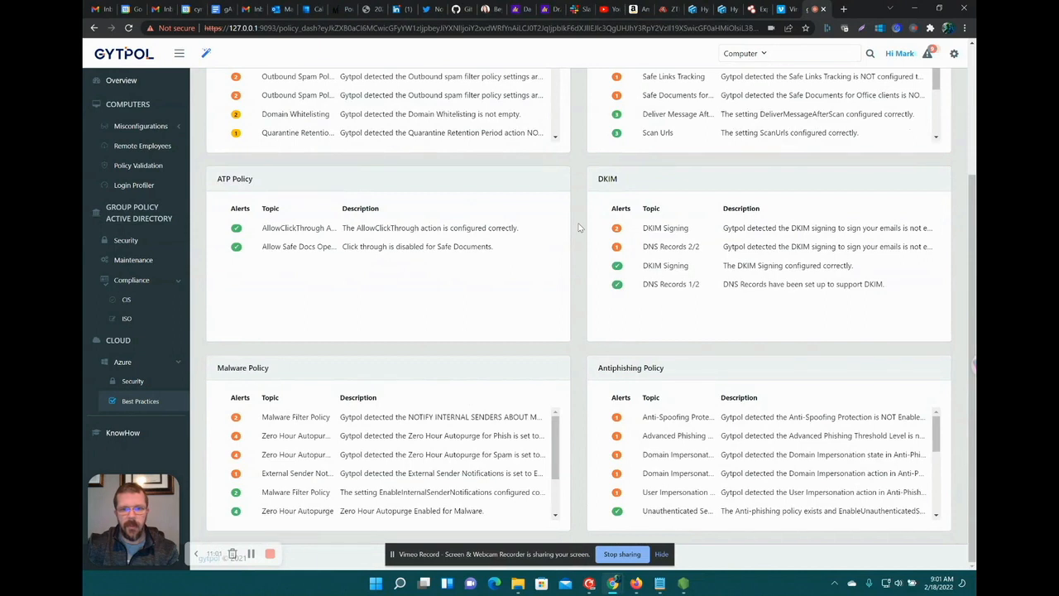